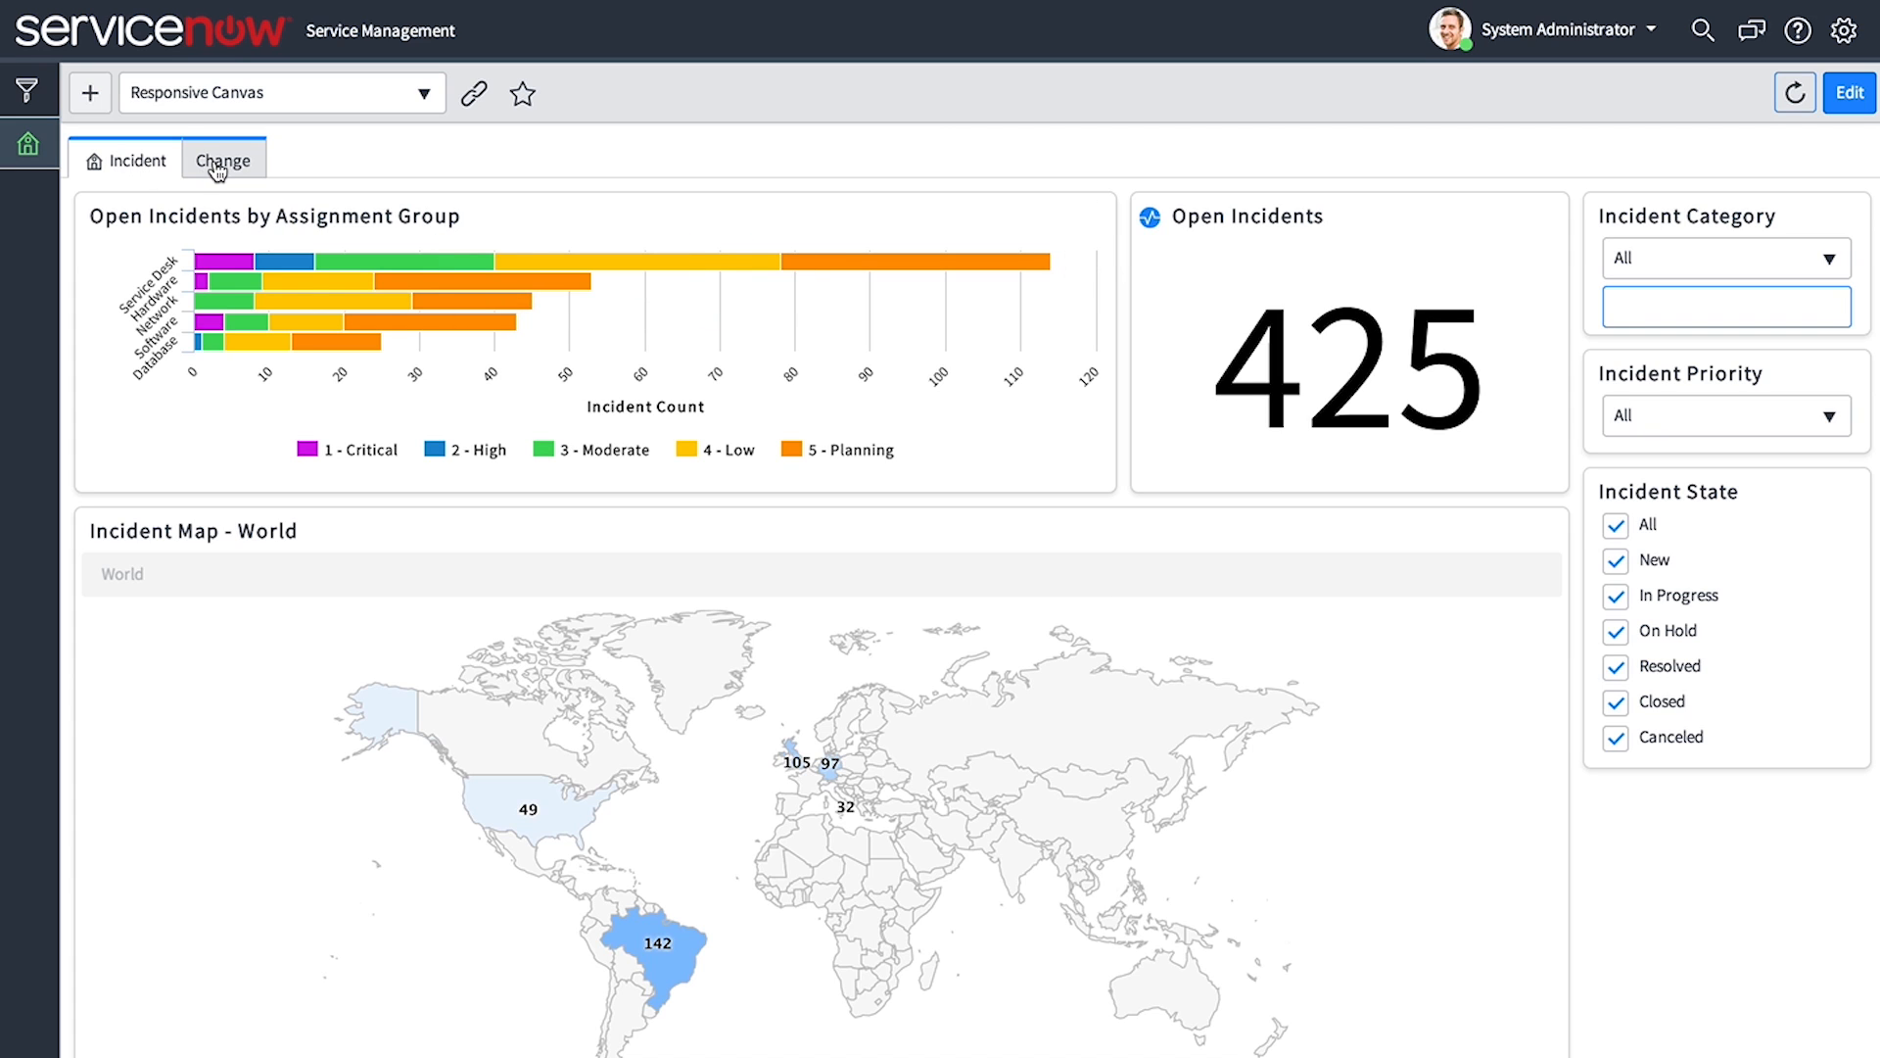
# Filter incidents to state On Hold only and priority 1 - Critical, leaving 10 incidents
pyautogui.click(140, 160)
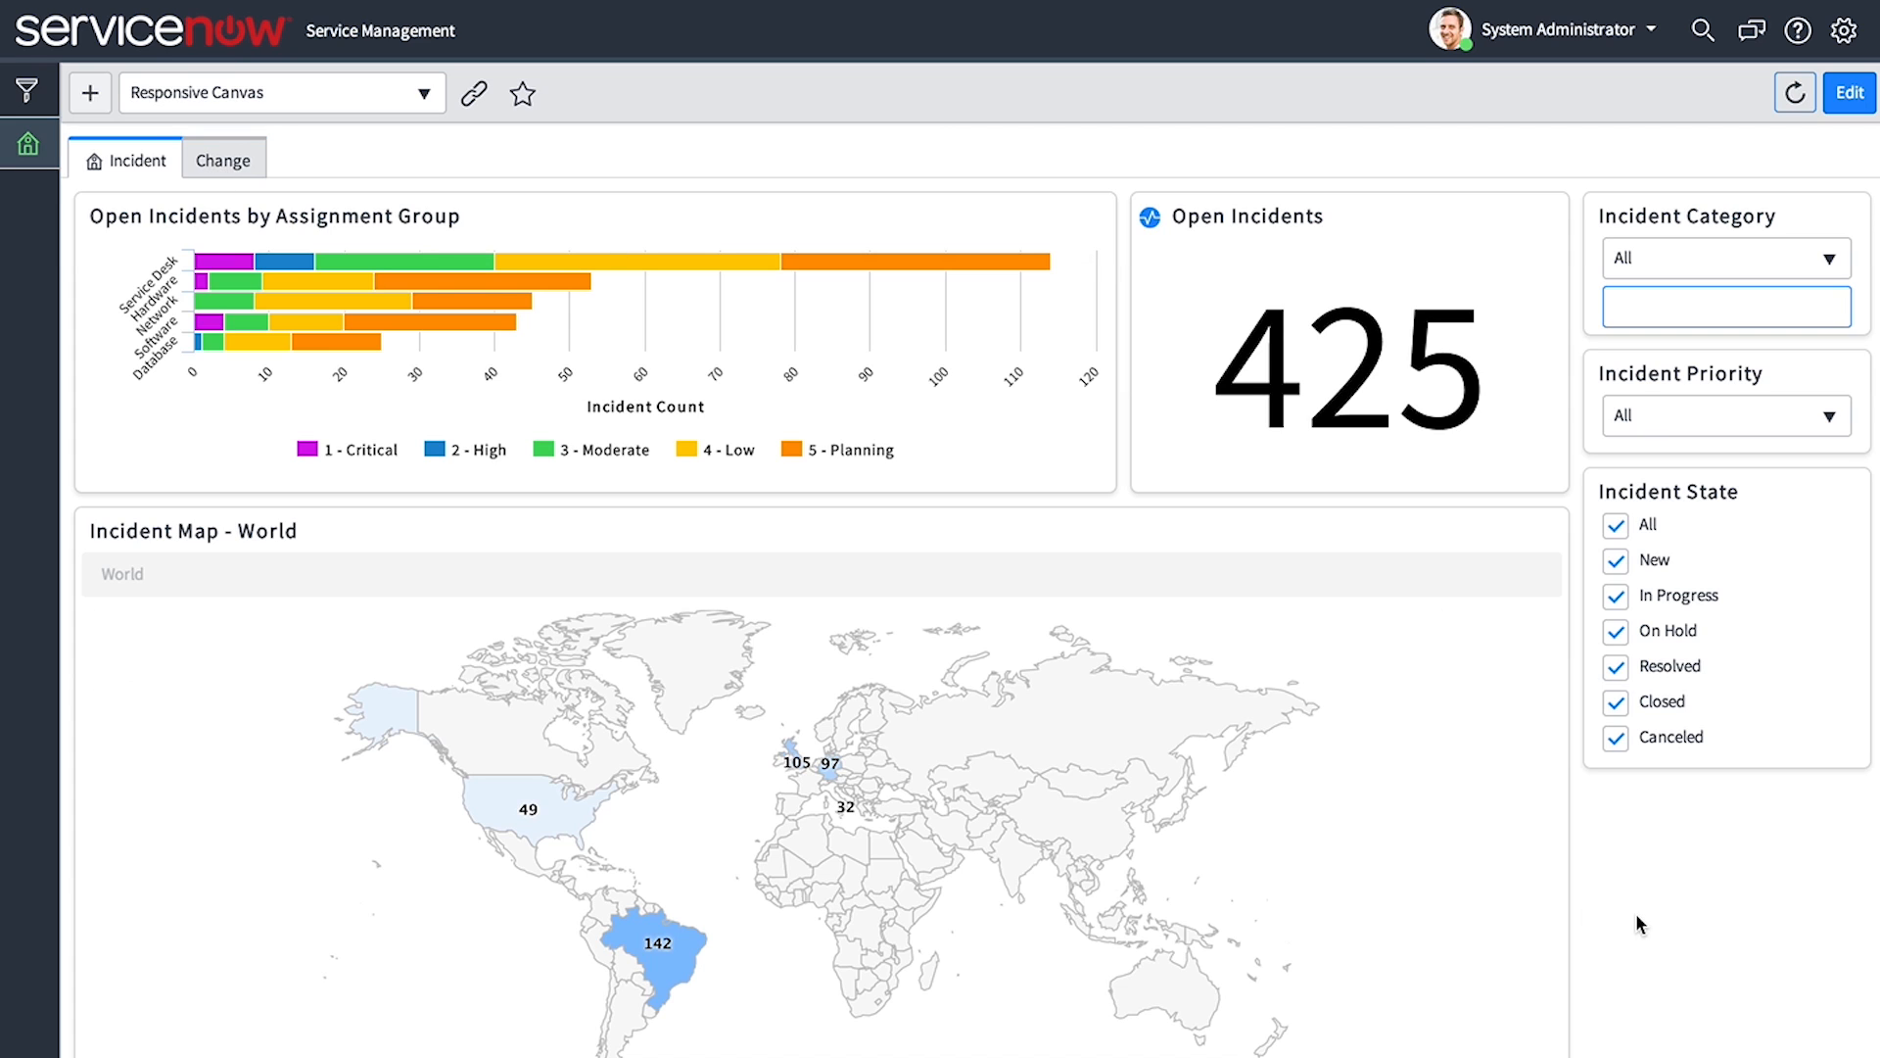
pyautogui.moveTo(1646, 899)
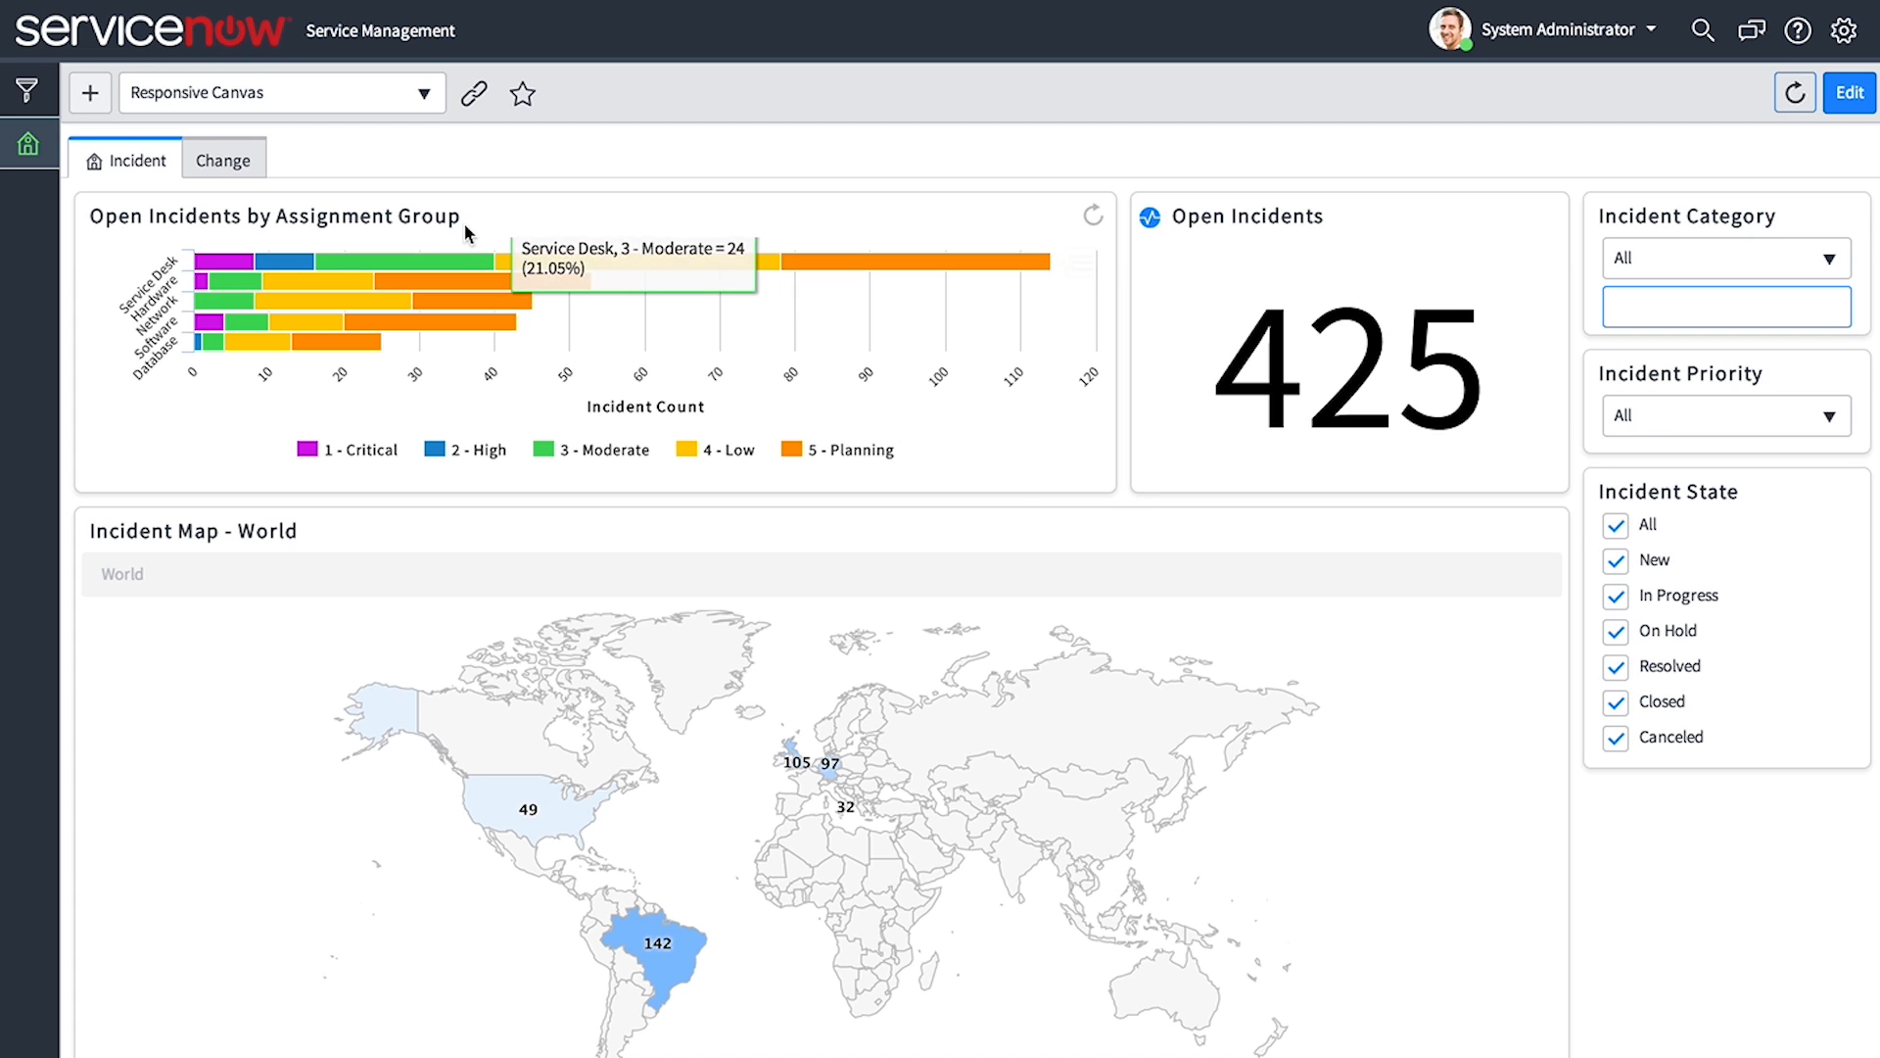
pyautogui.moveTo(1243, 235)
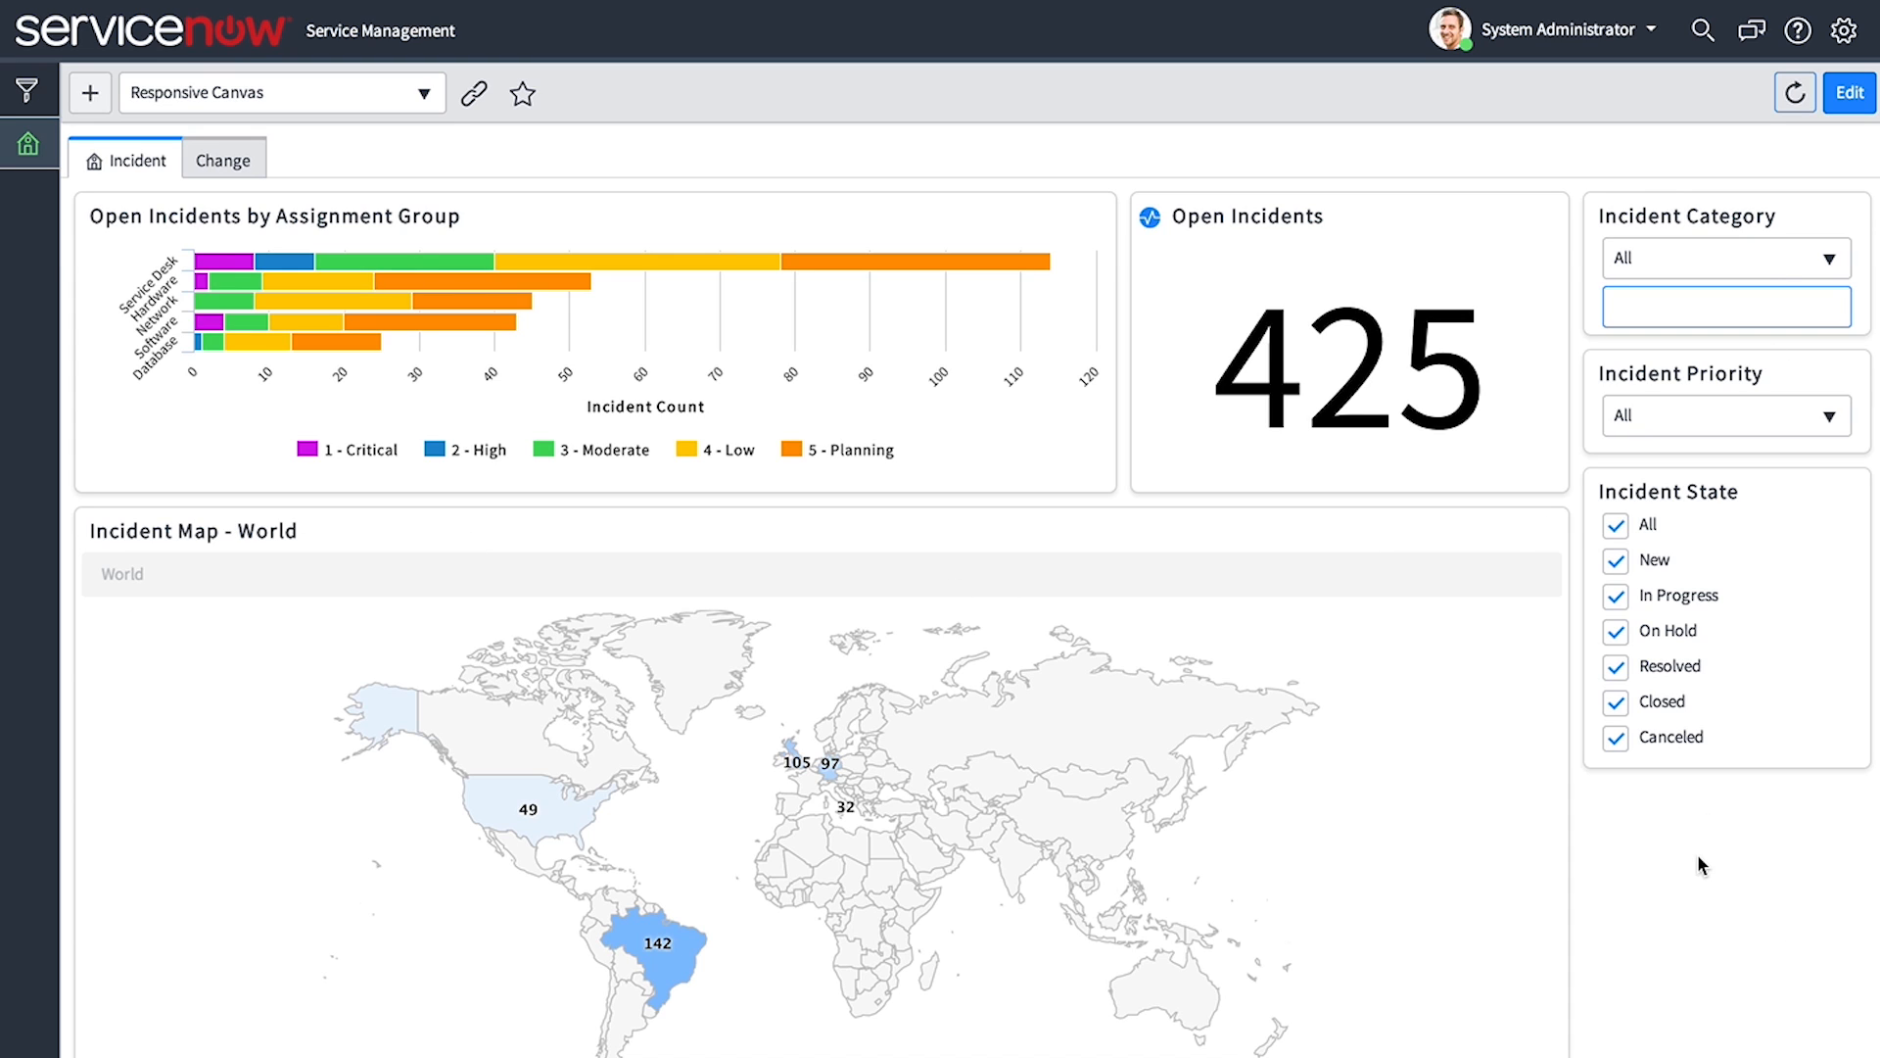
pyautogui.moveTo(1733, 867)
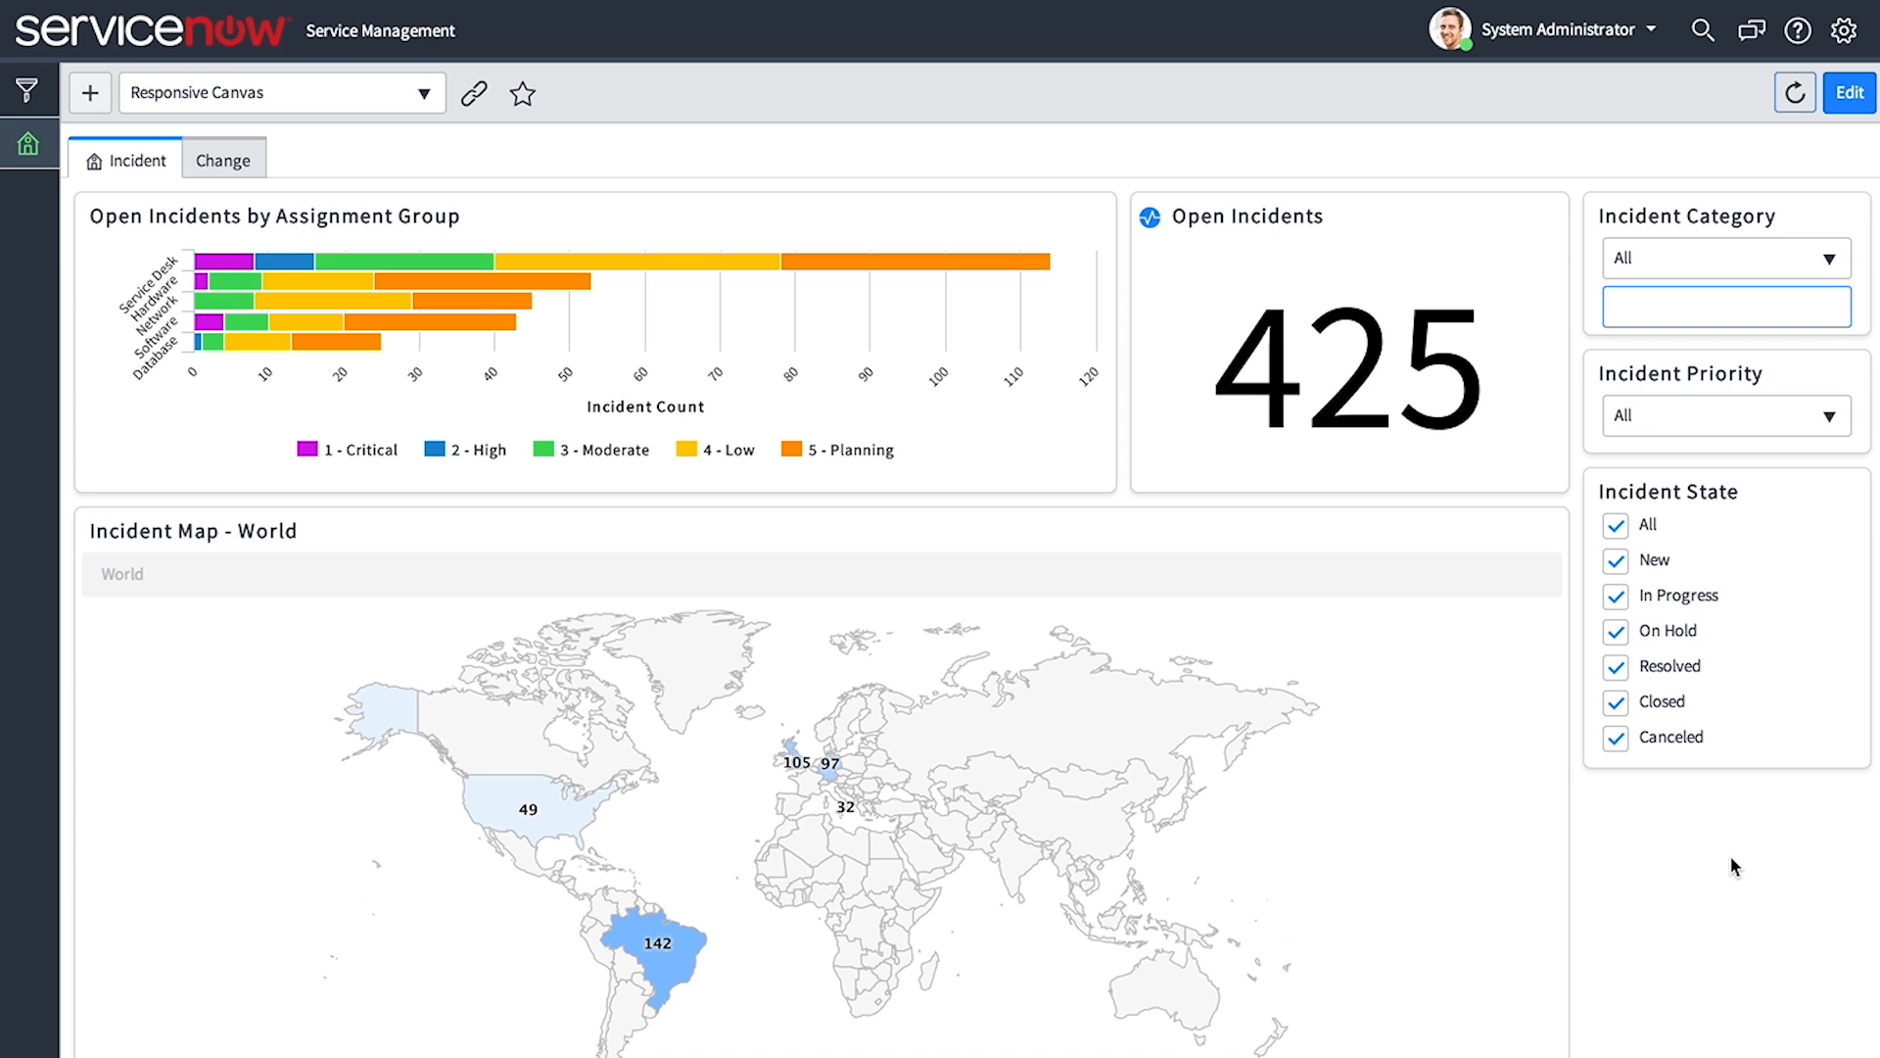
pyautogui.moveTo(1700, 855)
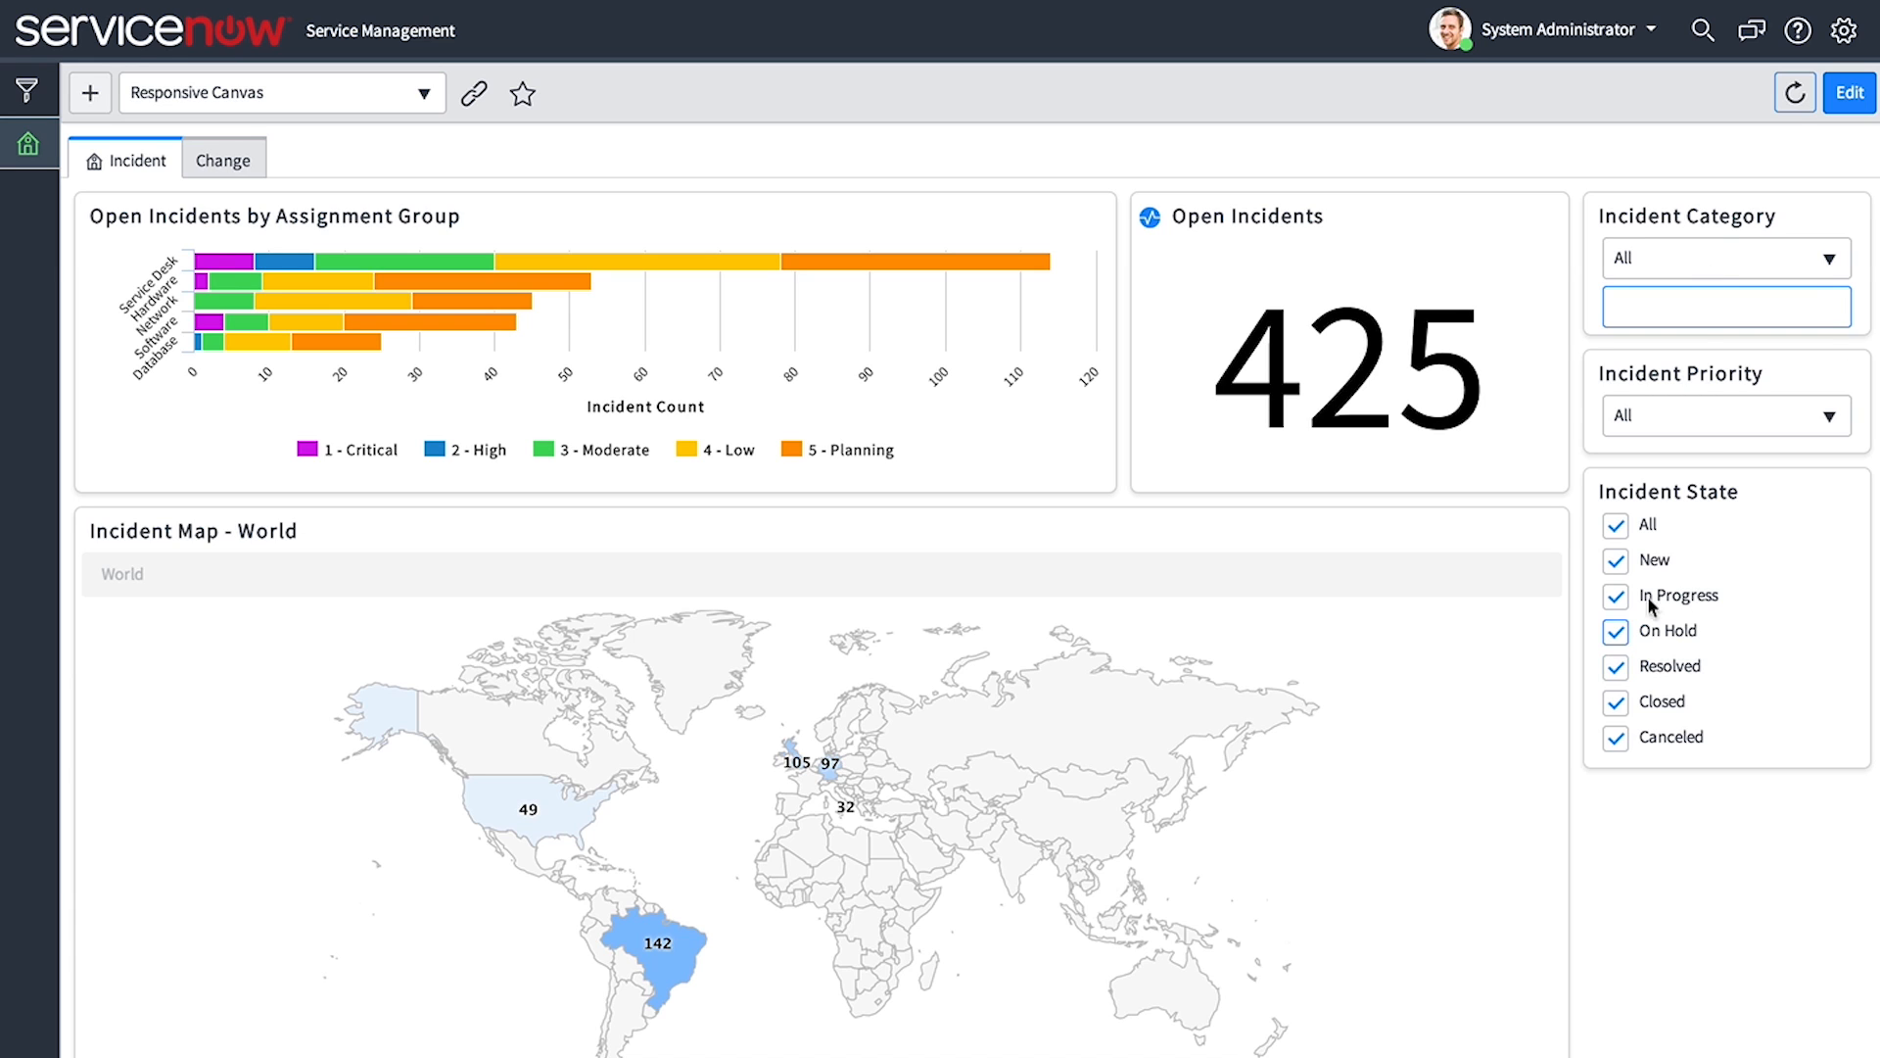
pyautogui.click(1614, 524)
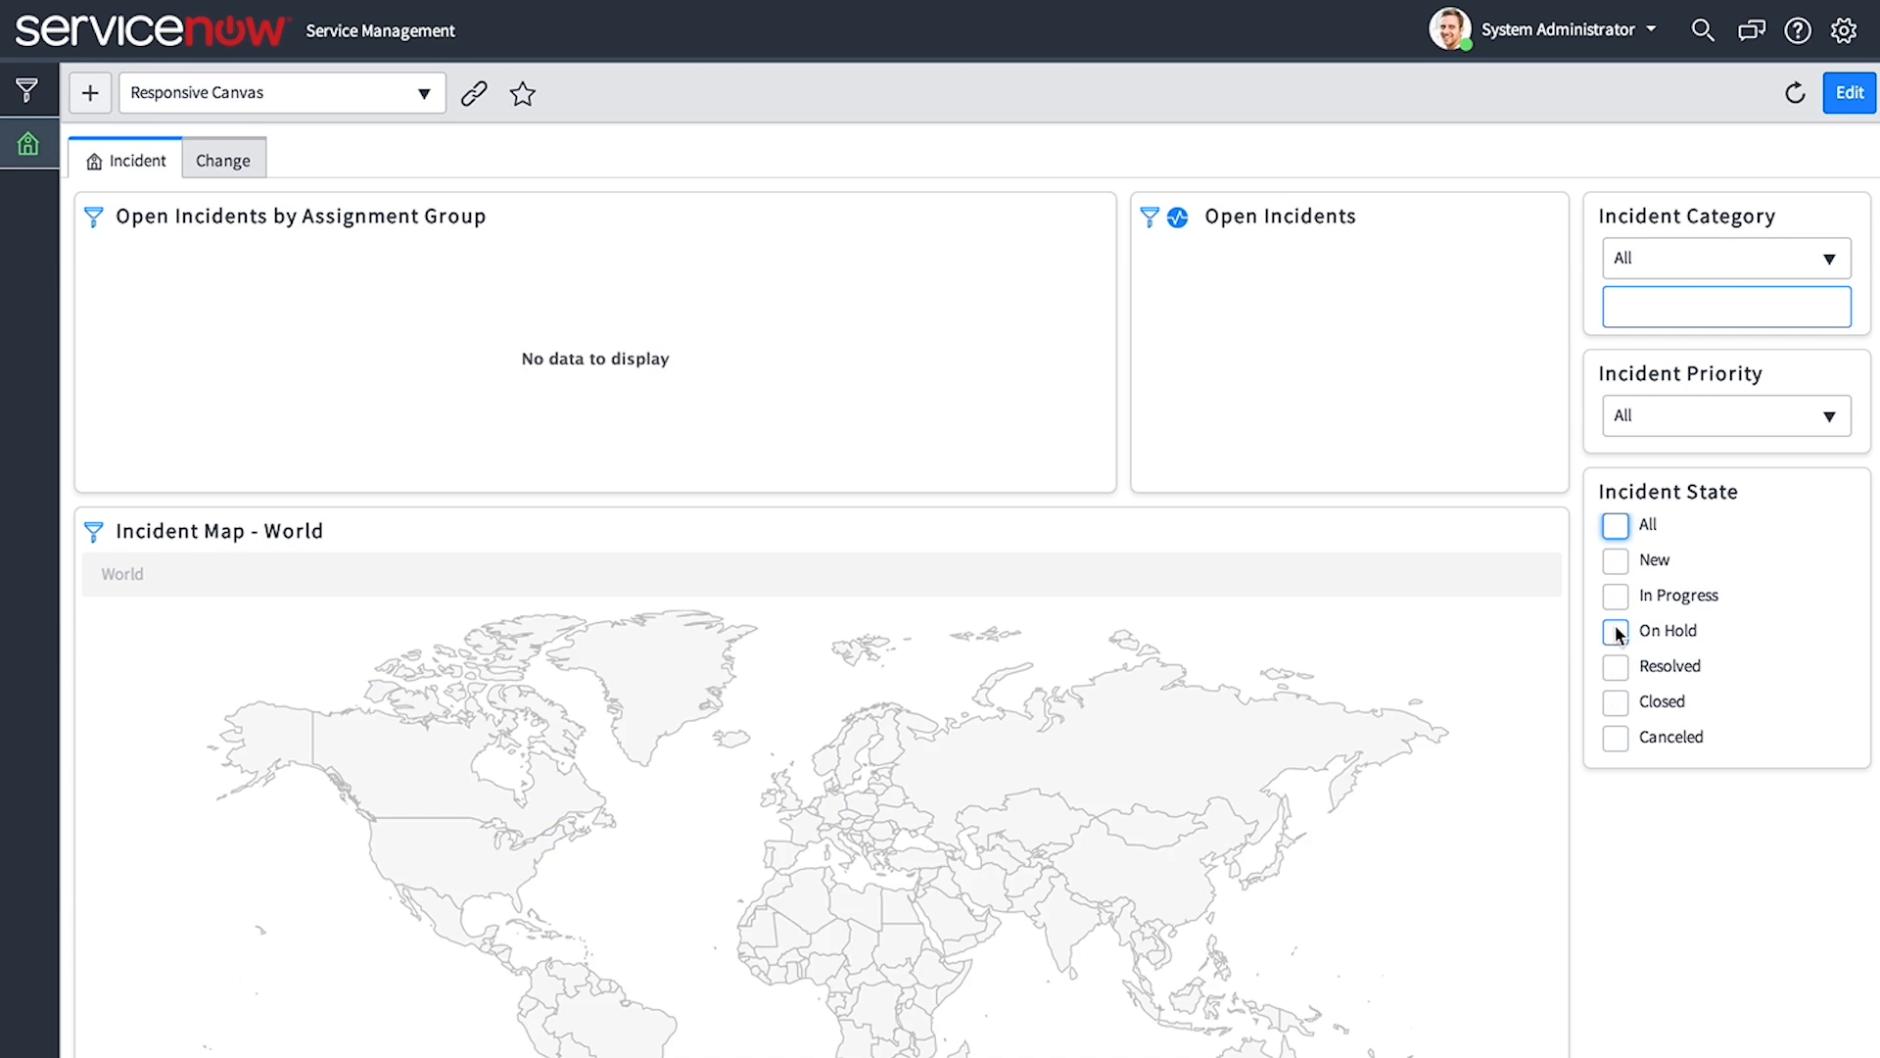
pyautogui.click(1614, 630)
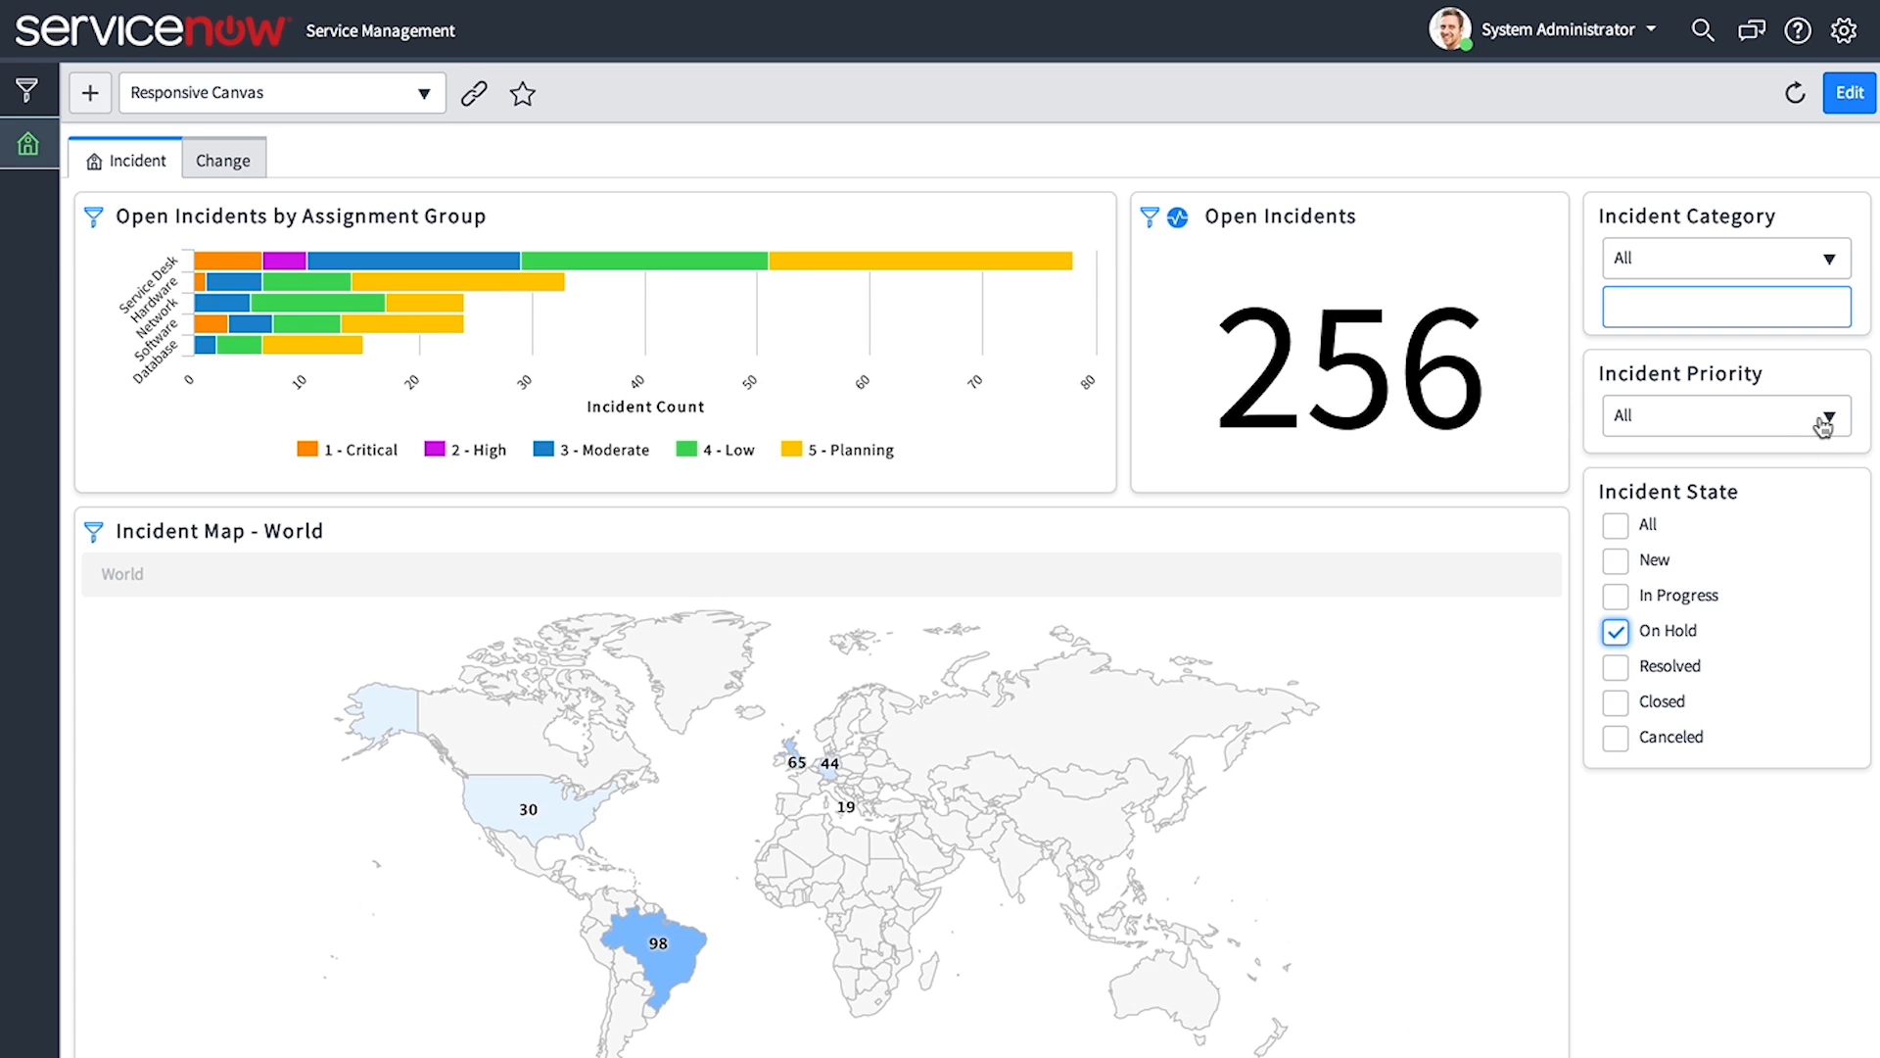
pyautogui.click(1724, 415)
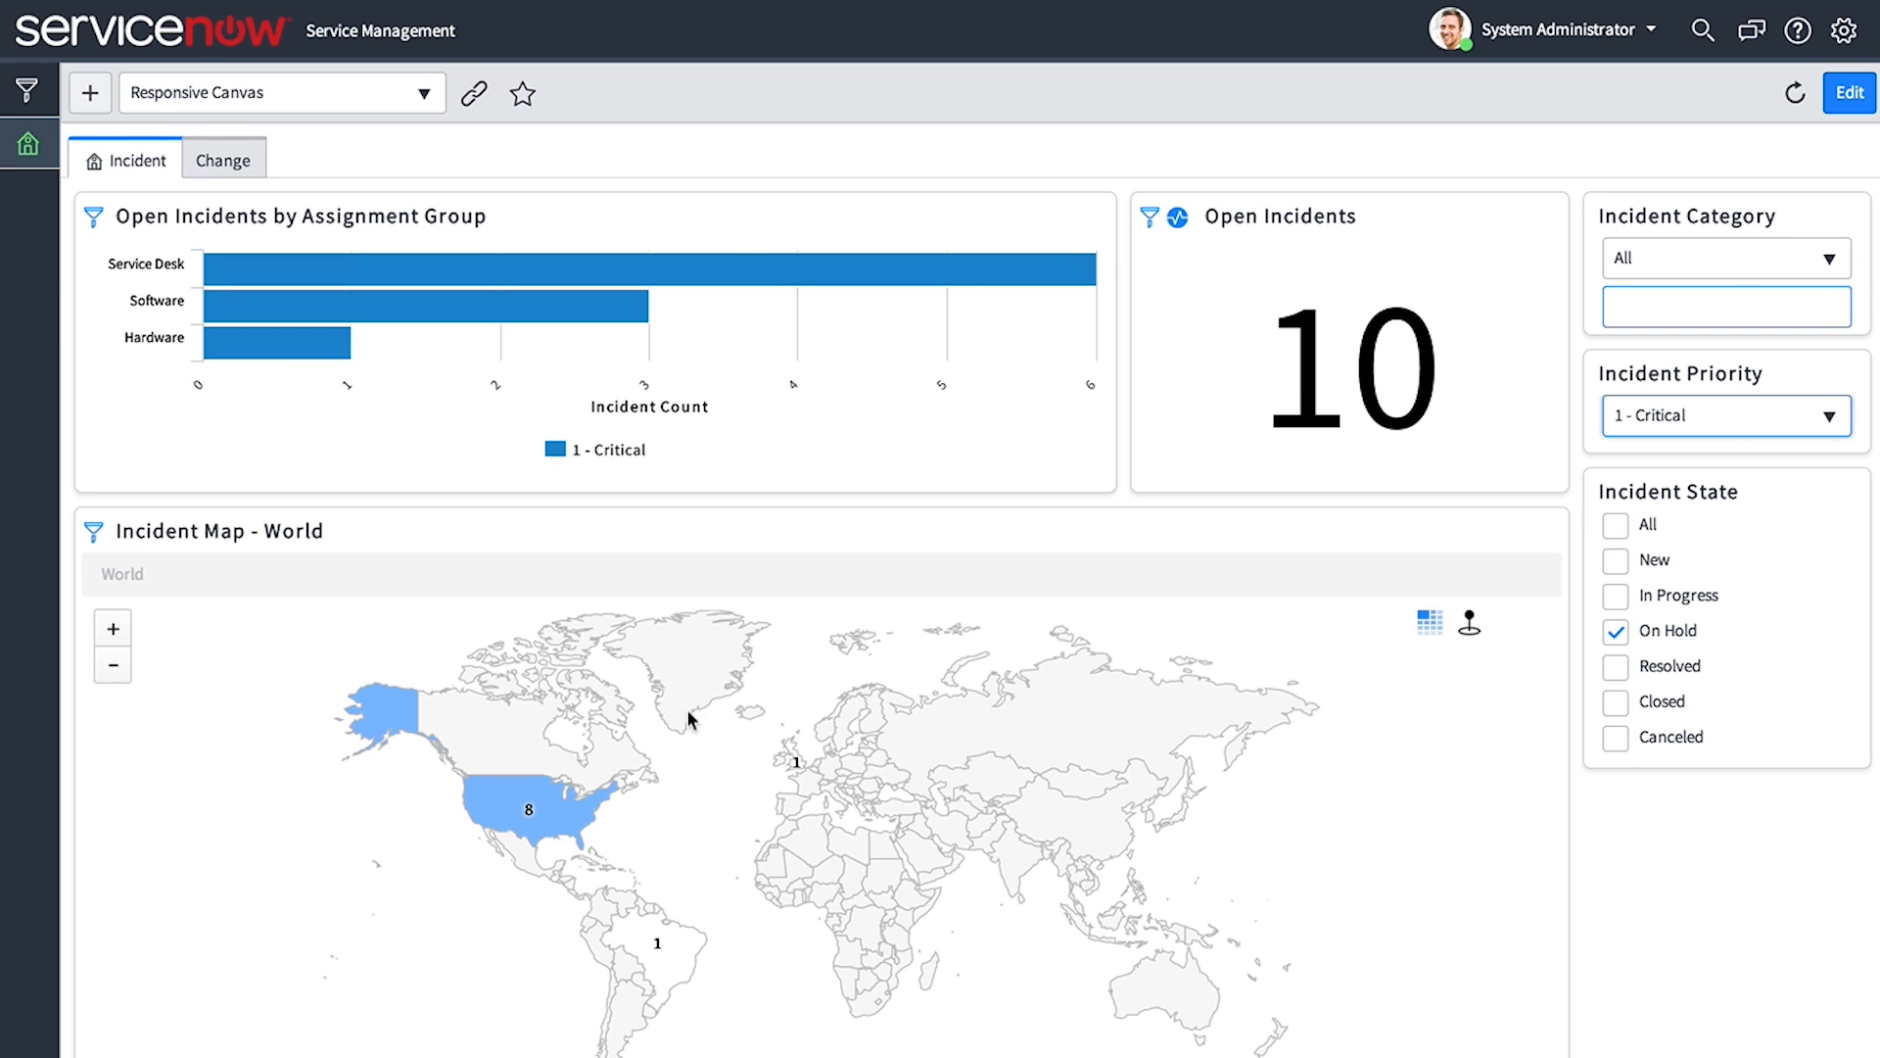
pyautogui.moveTo(693, 263)
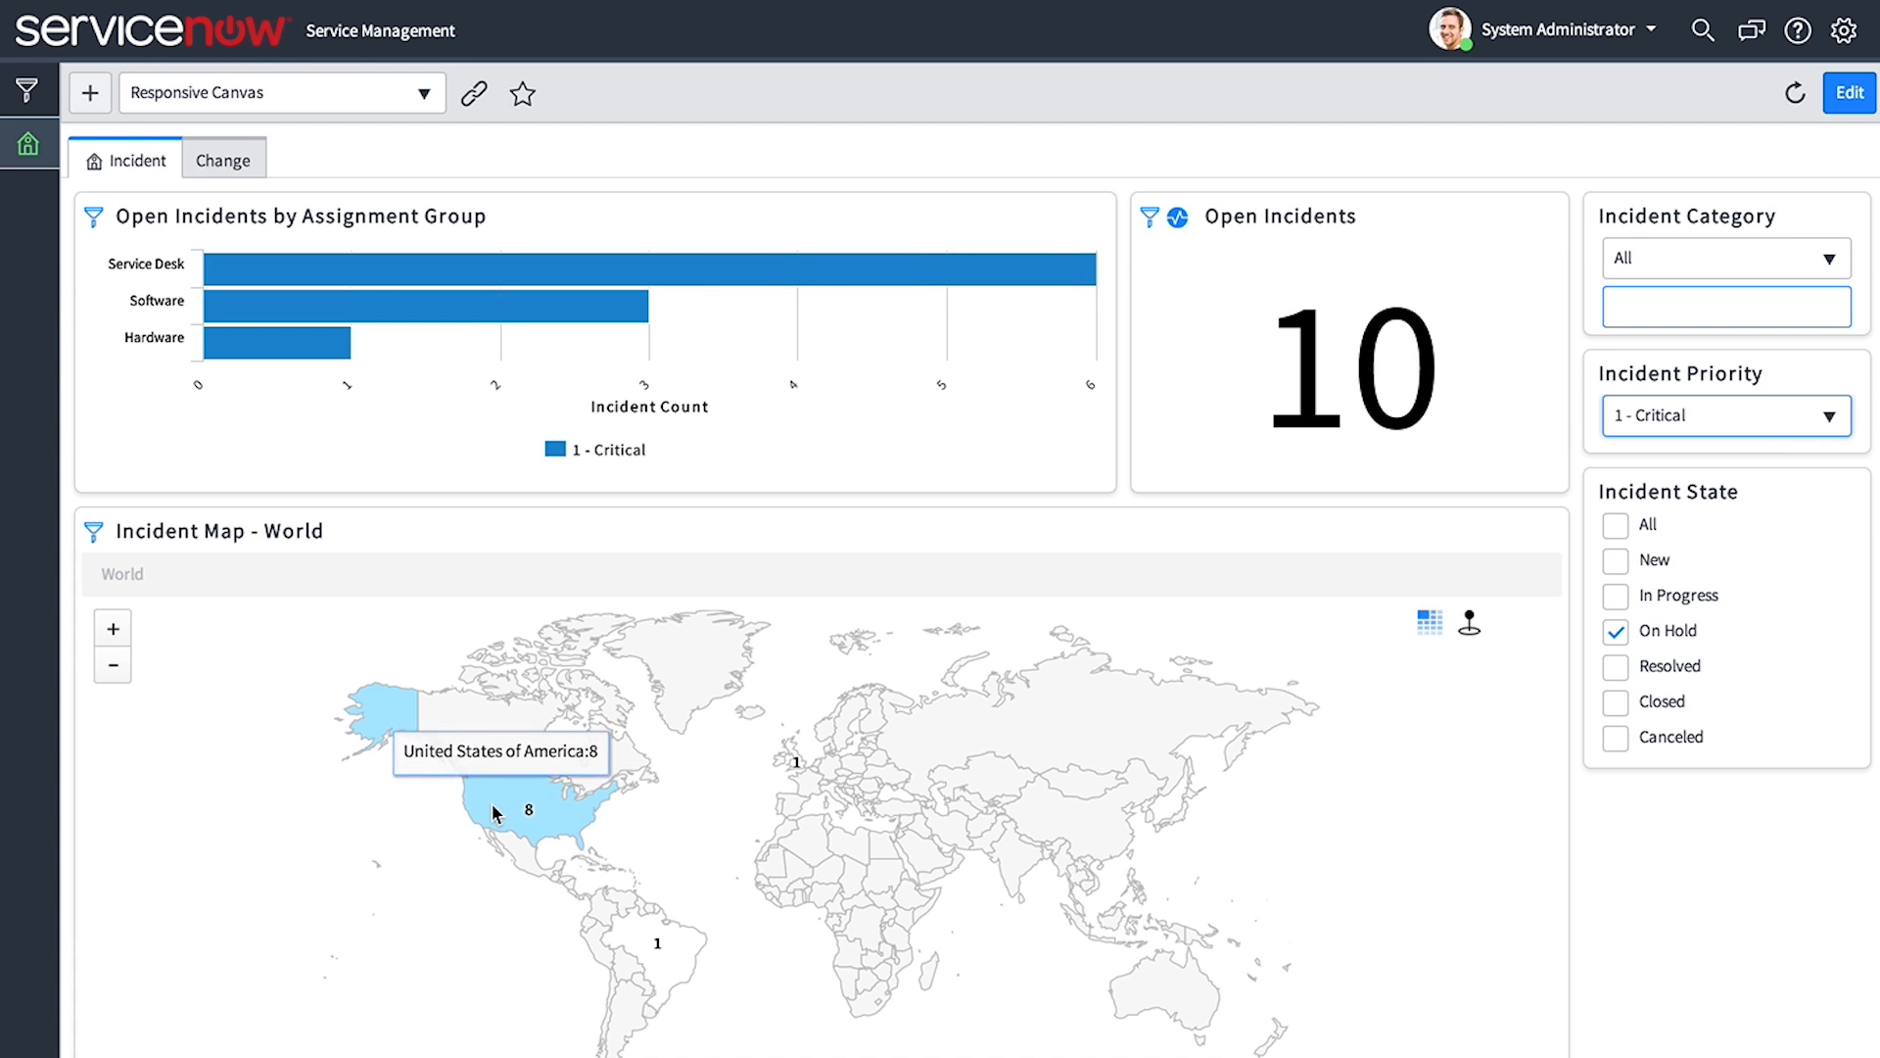
# Drill from United States into California incidents, then reset the dashboard to 425 incidents
pyautogui.click(516, 812)
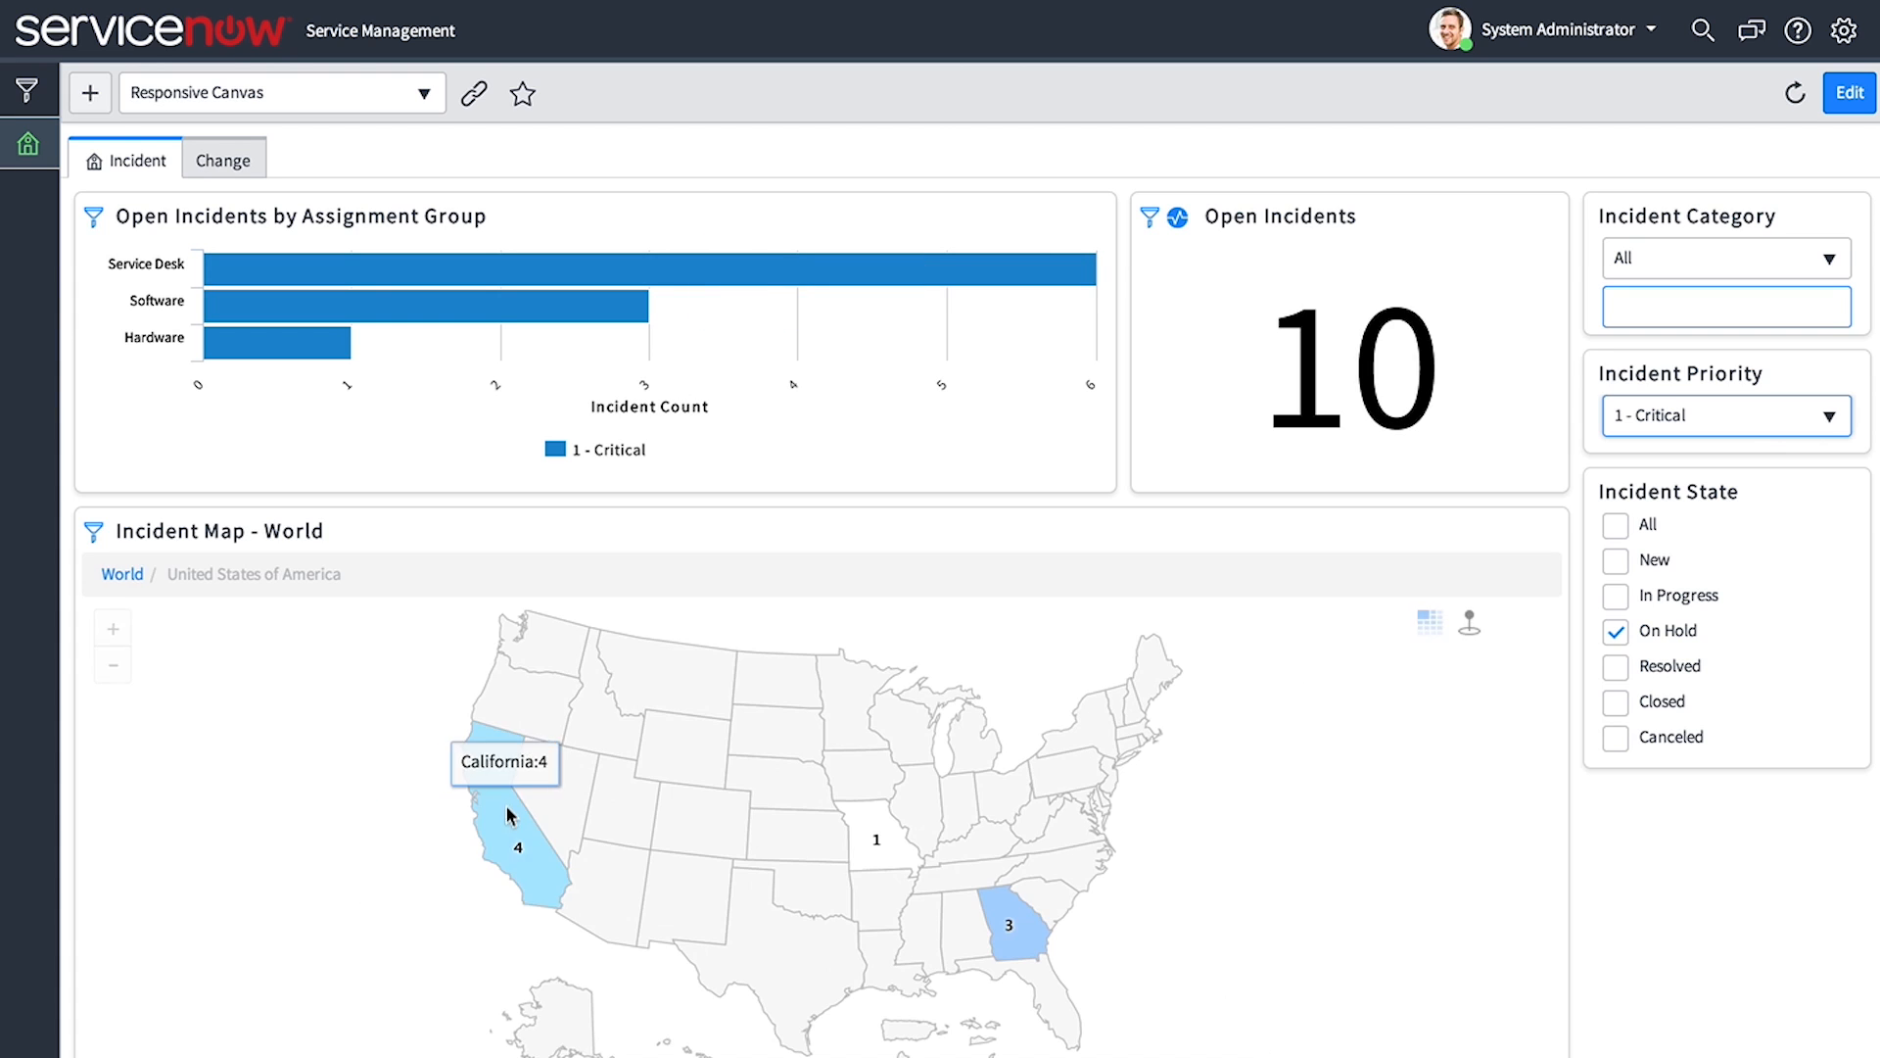
pyautogui.click(516, 839)
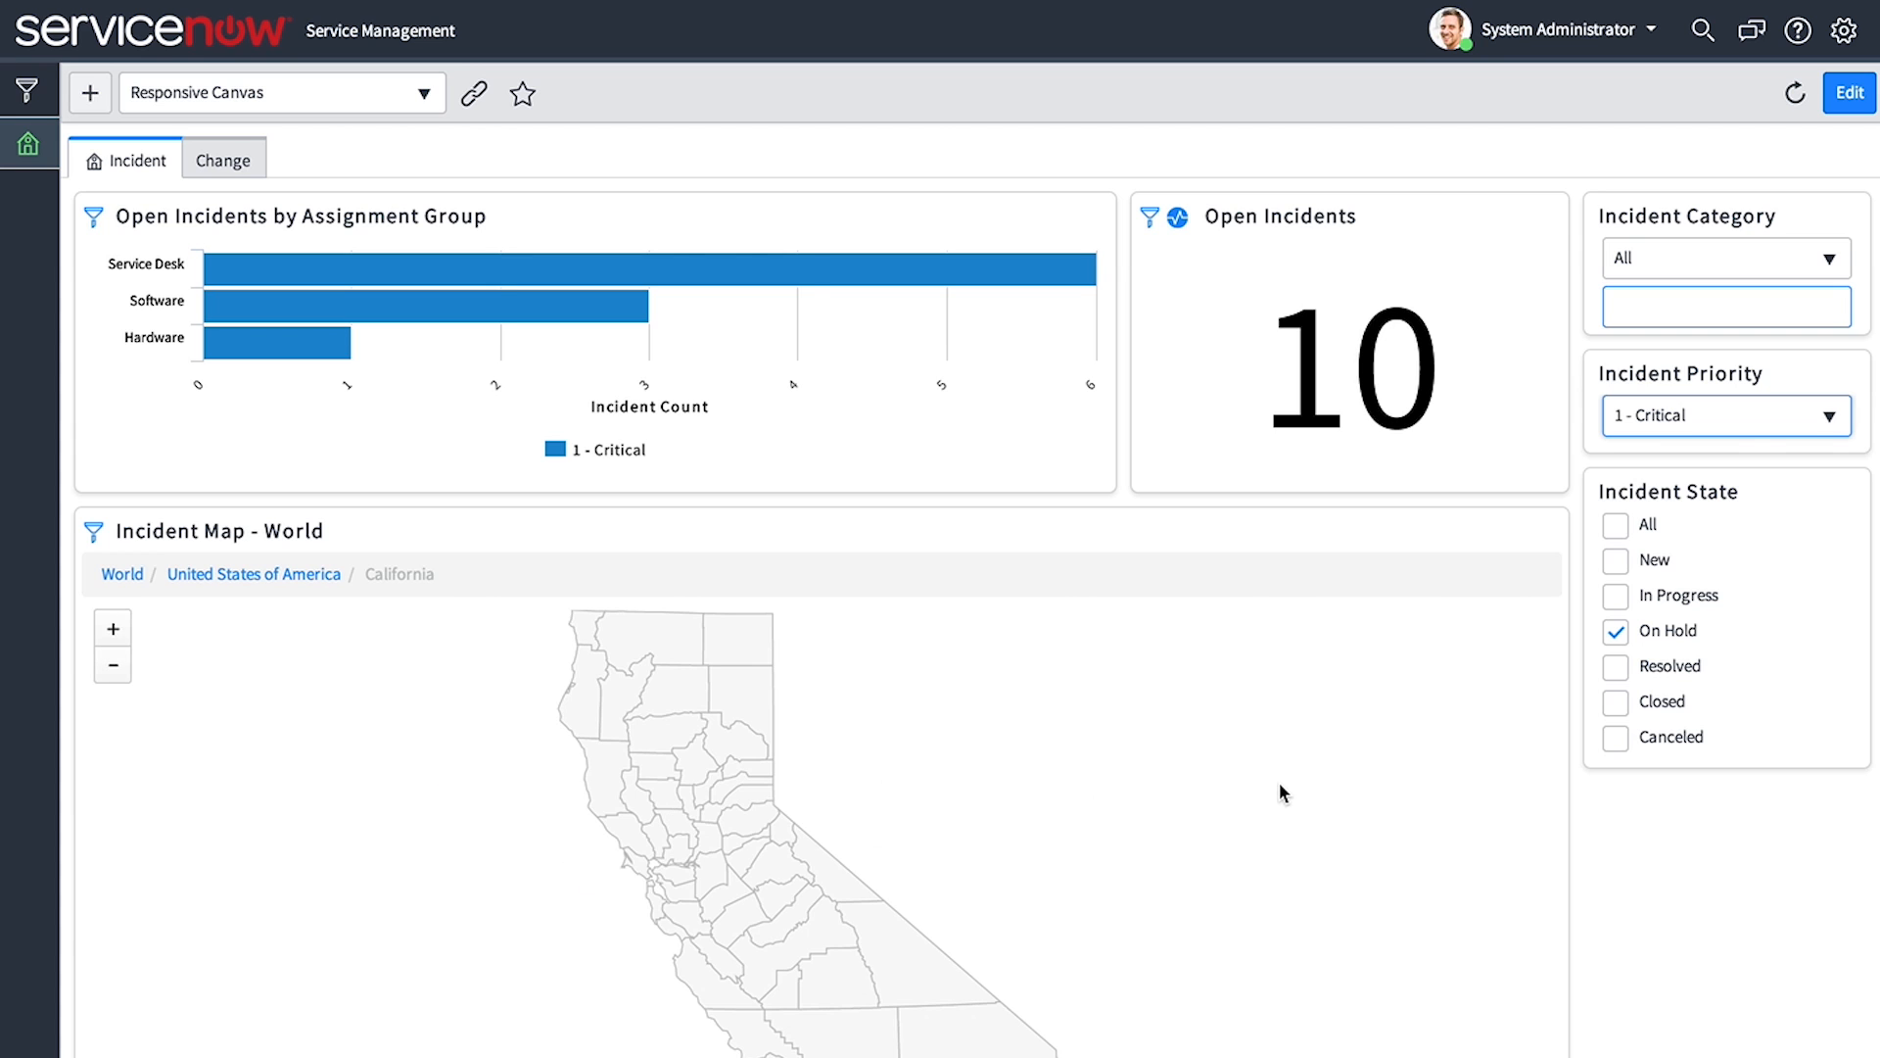
pyautogui.scroll(-3)
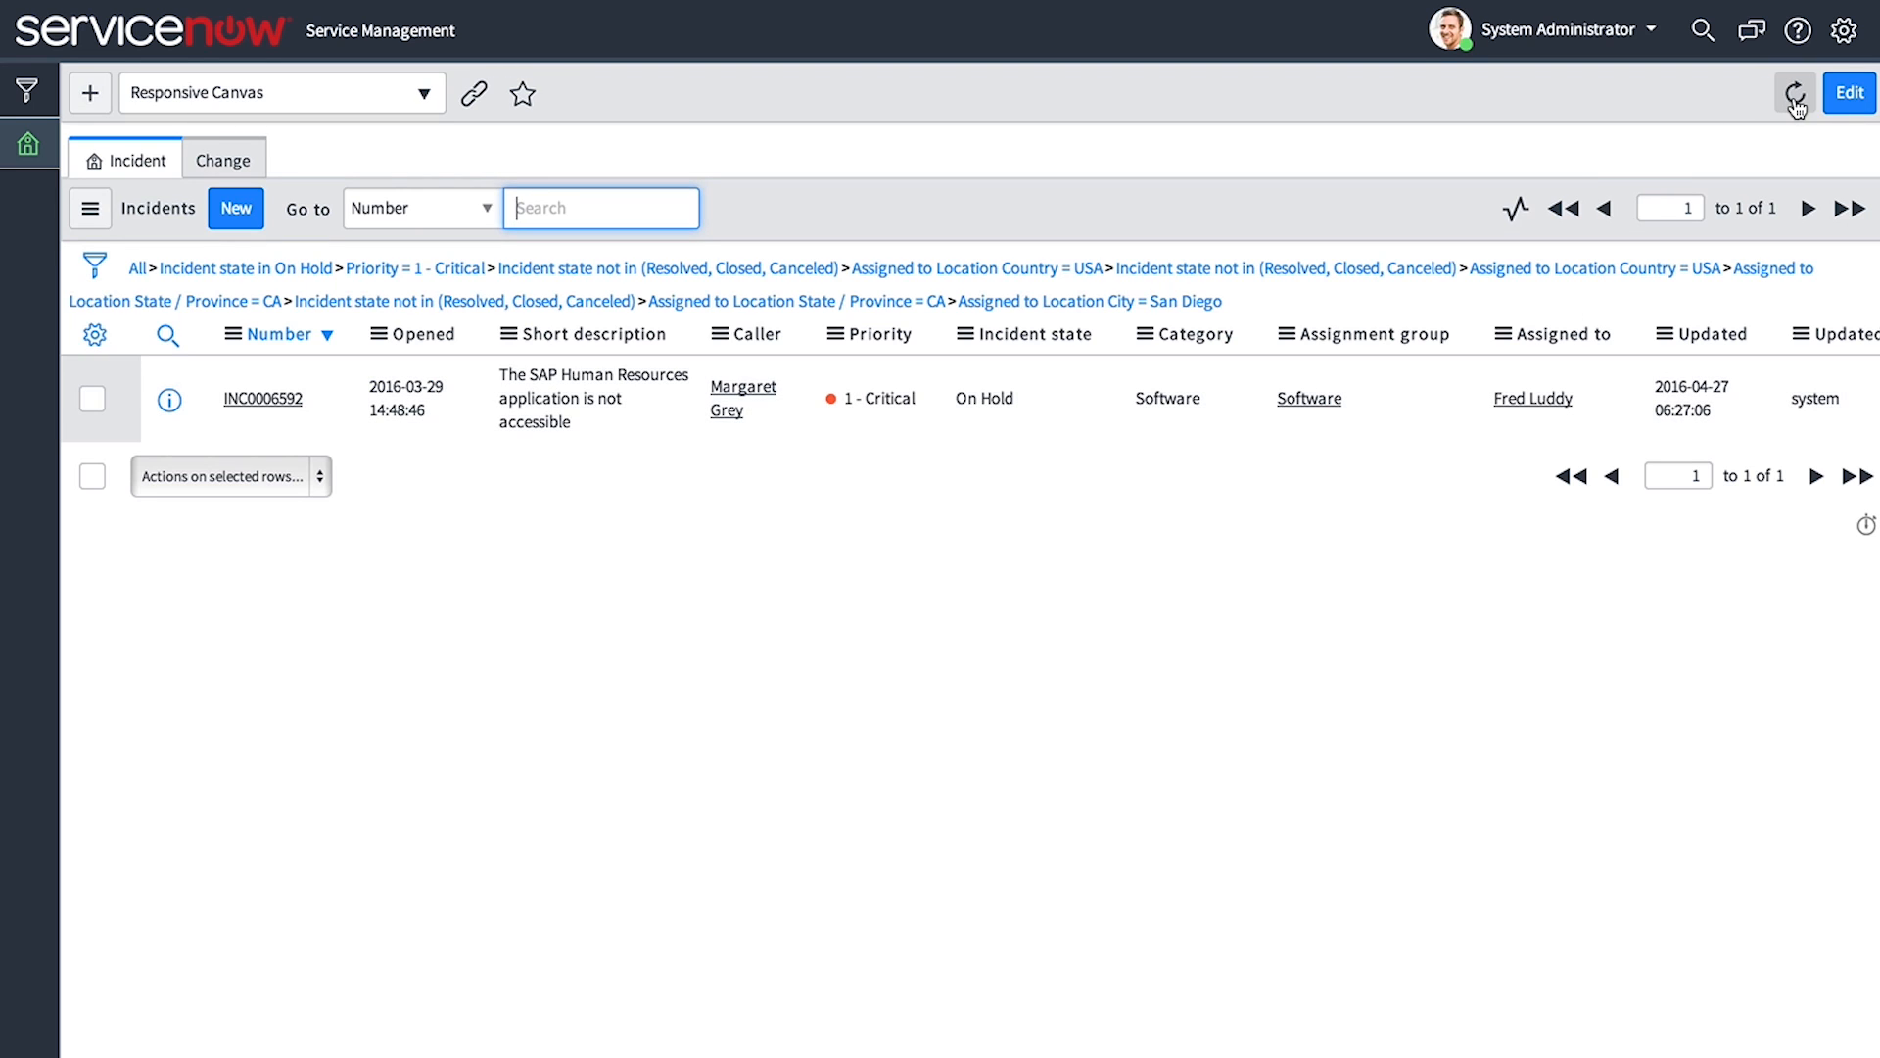
pyautogui.click(1795, 94)
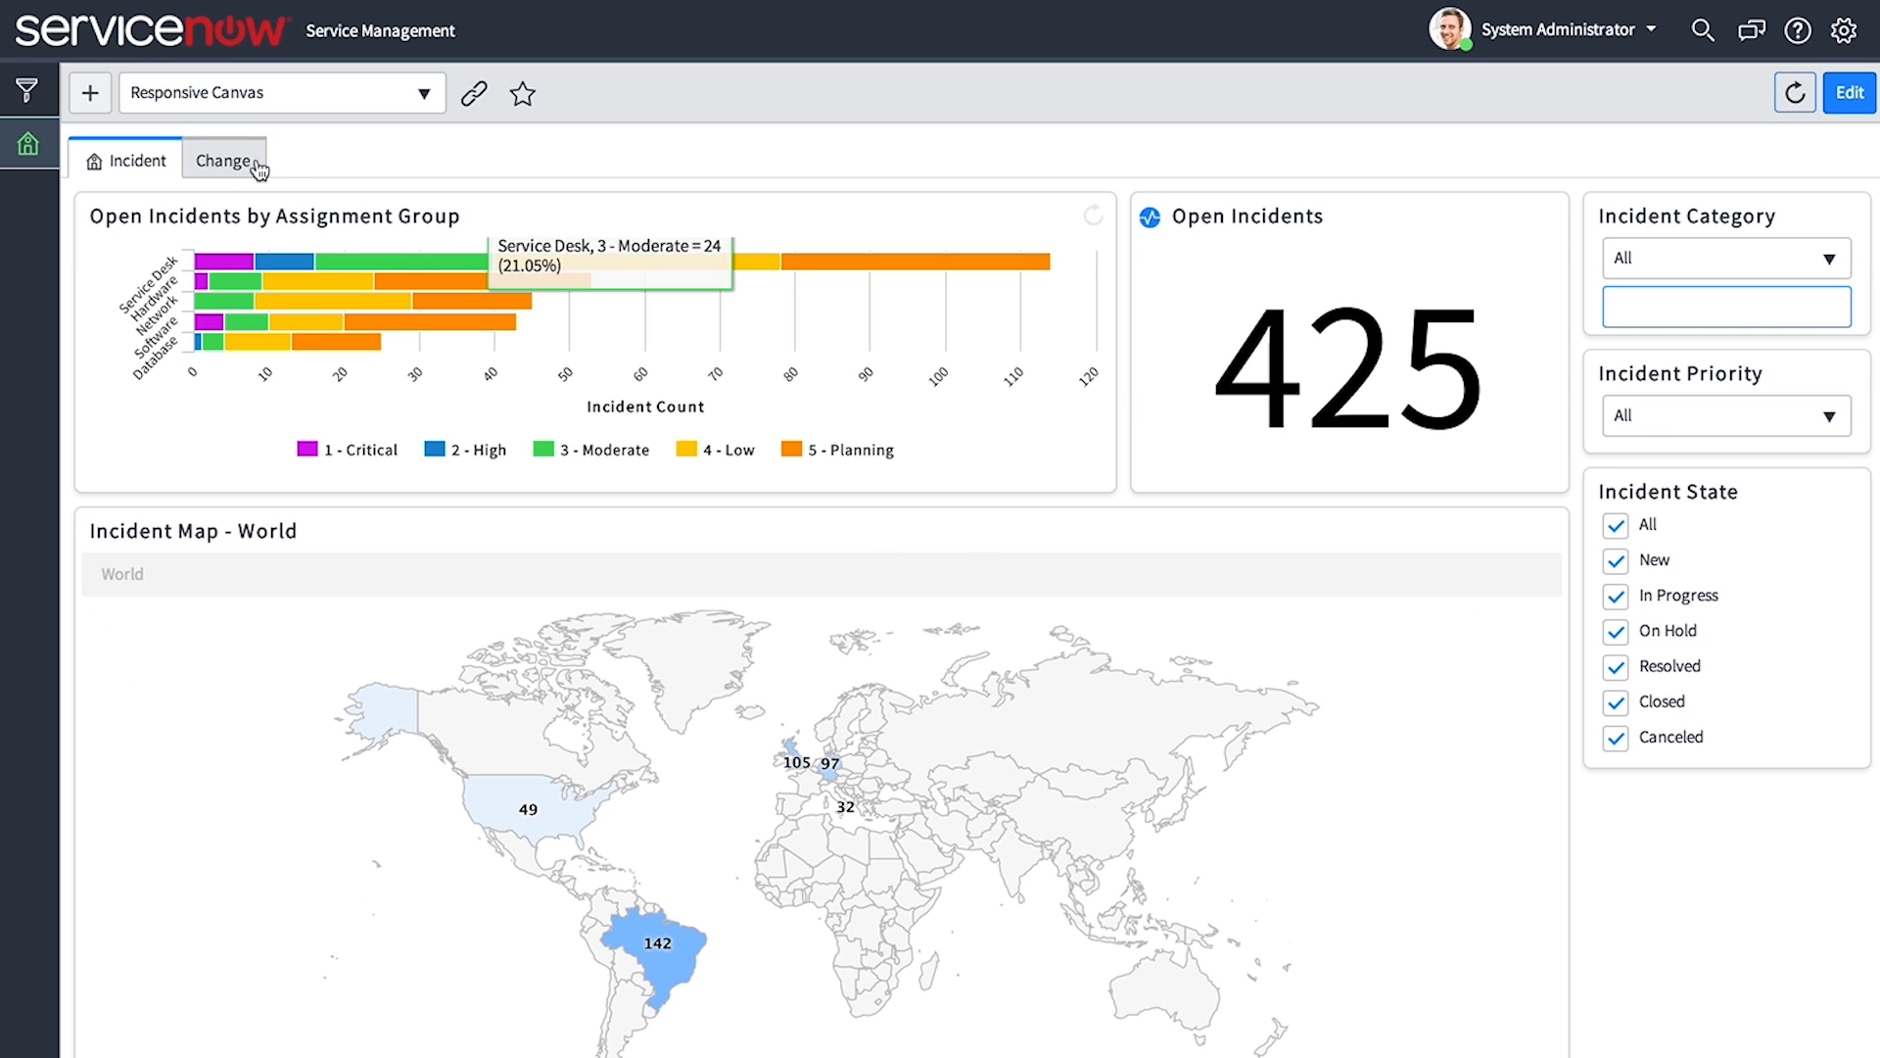
pyautogui.moveTo(225, 159)
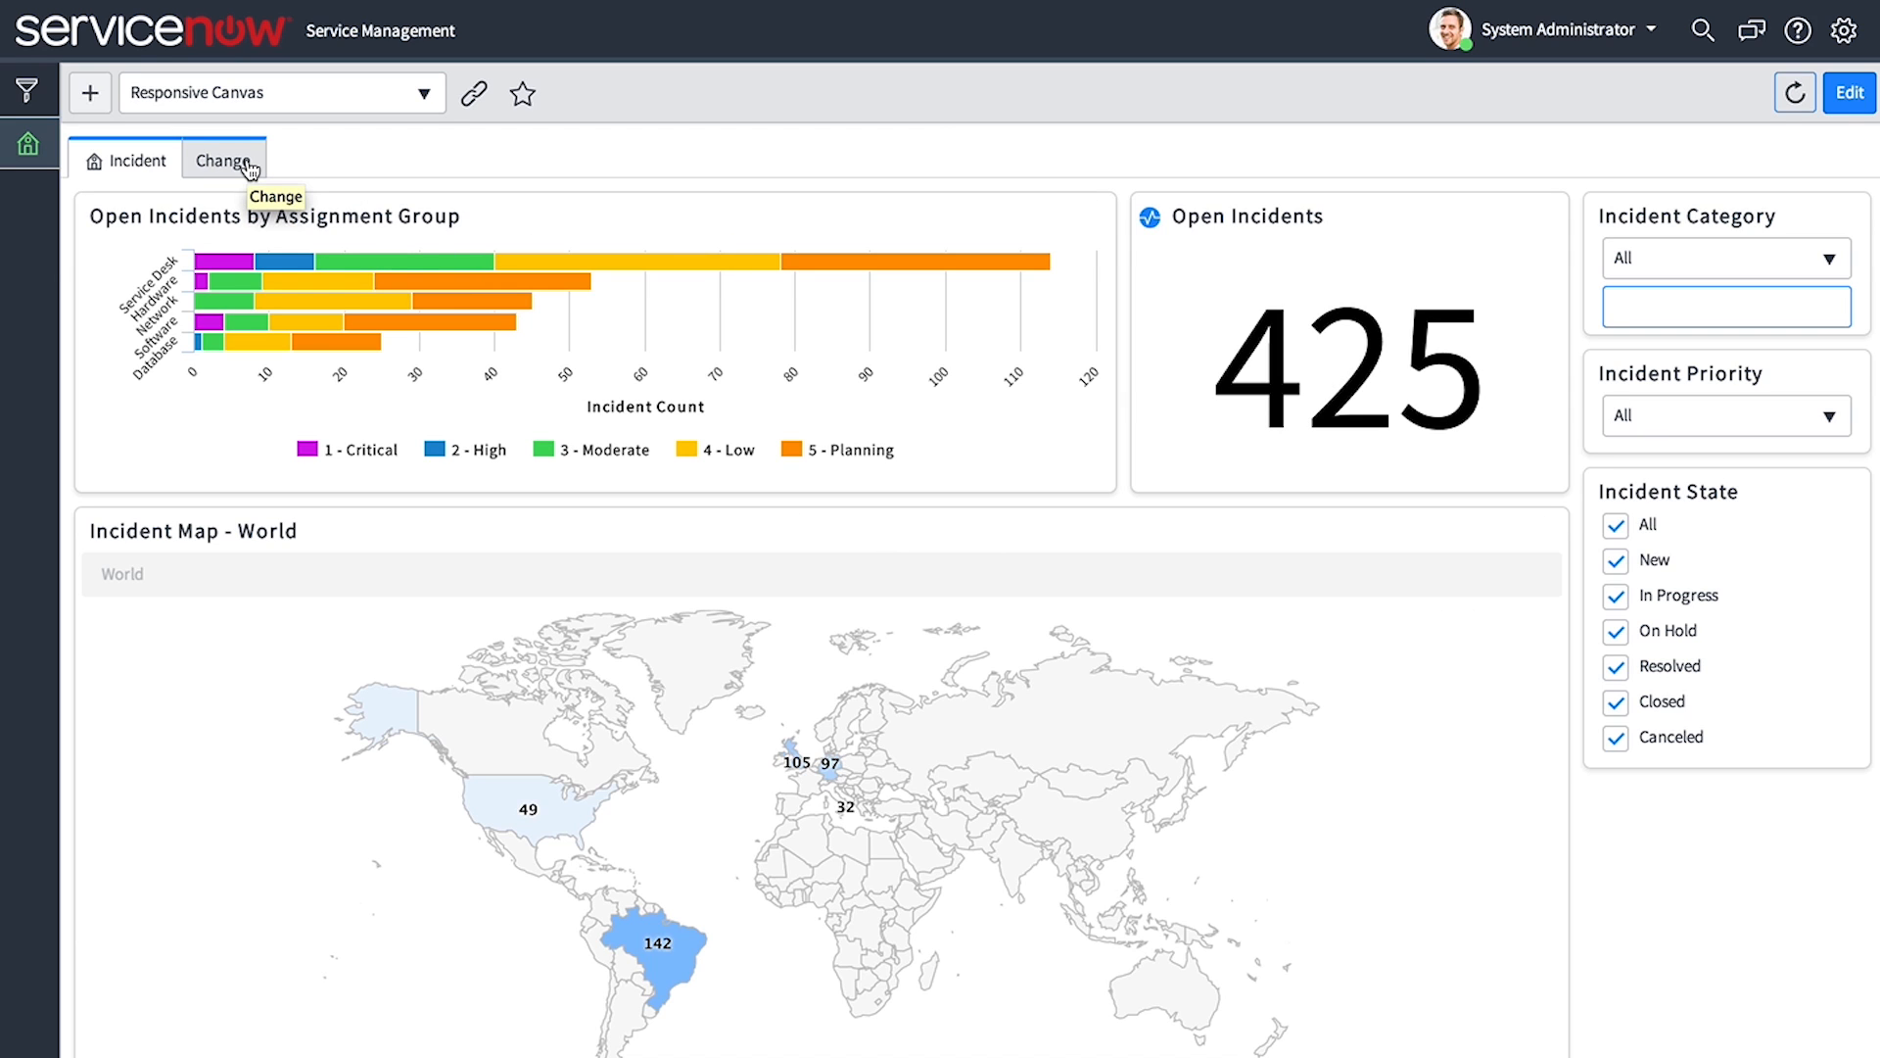
# Advance the Change calendar to May 2016 and filter to 2 - High priority
pyautogui.click(223, 161)
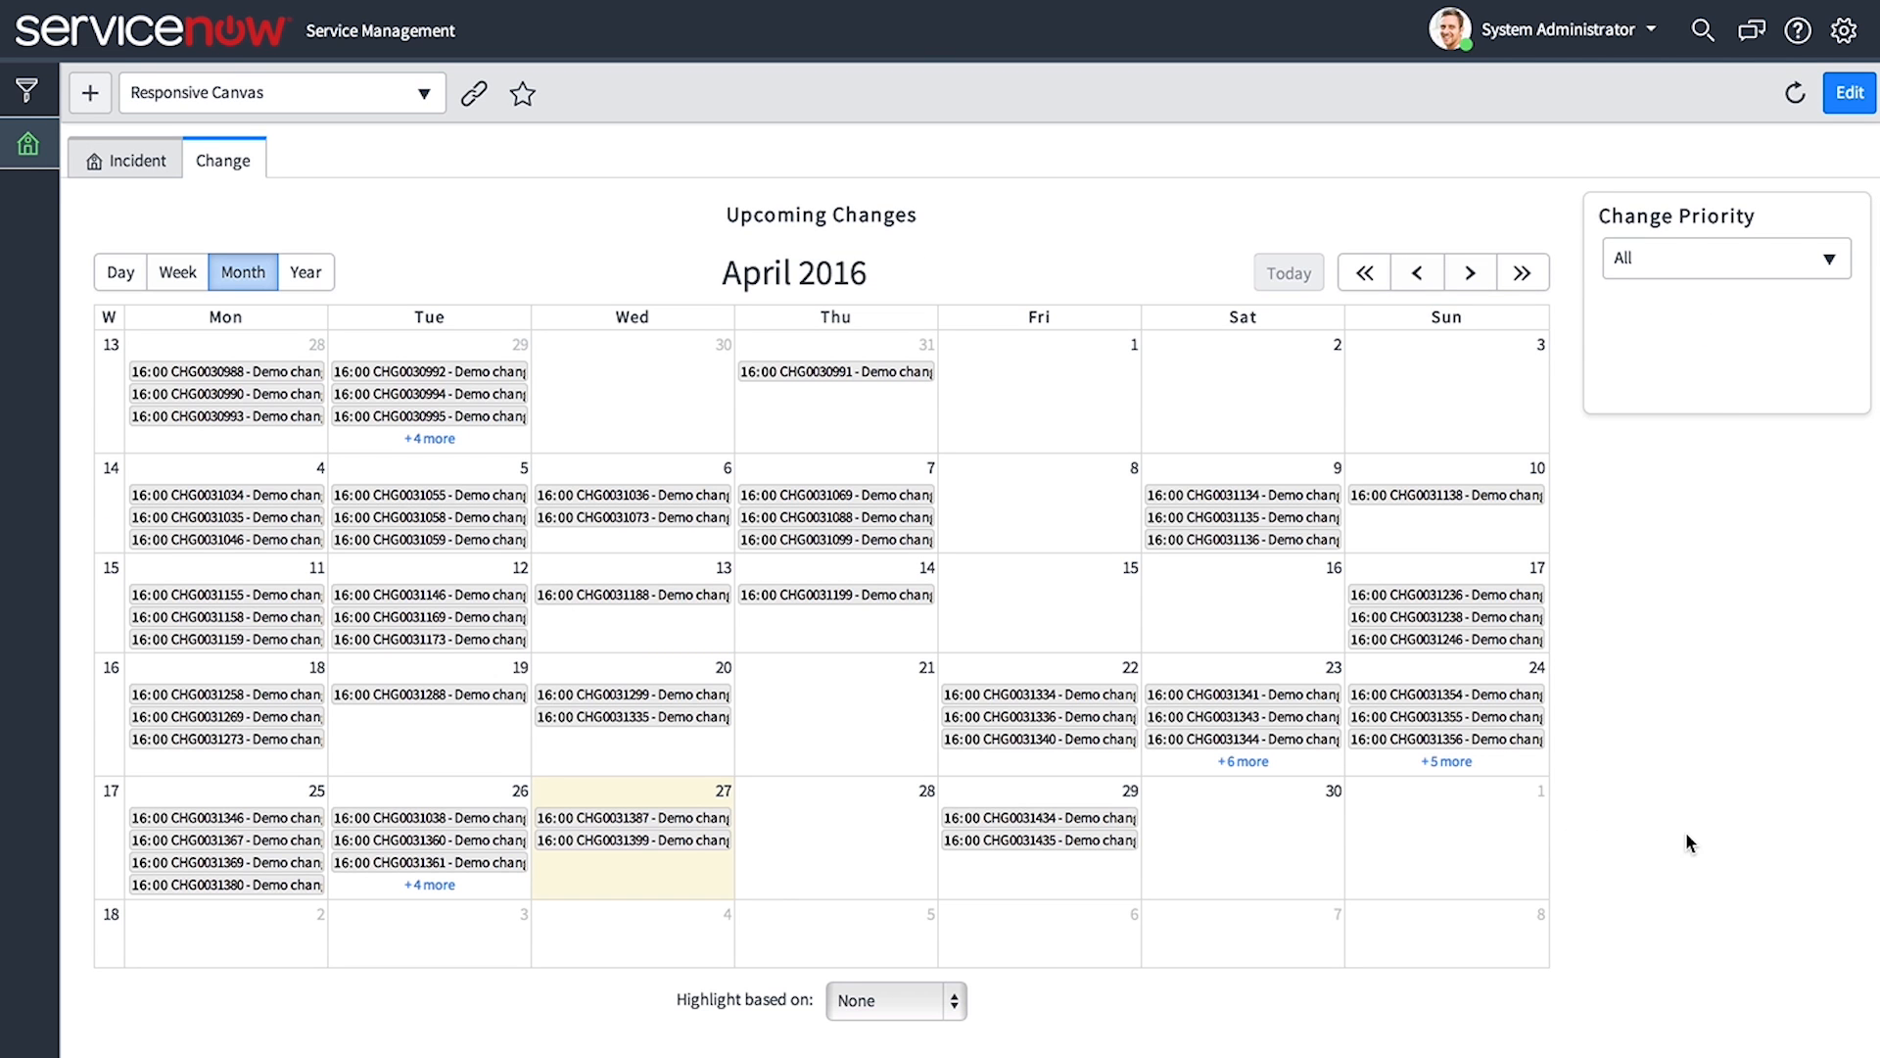
pyautogui.moveTo(1469, 273)
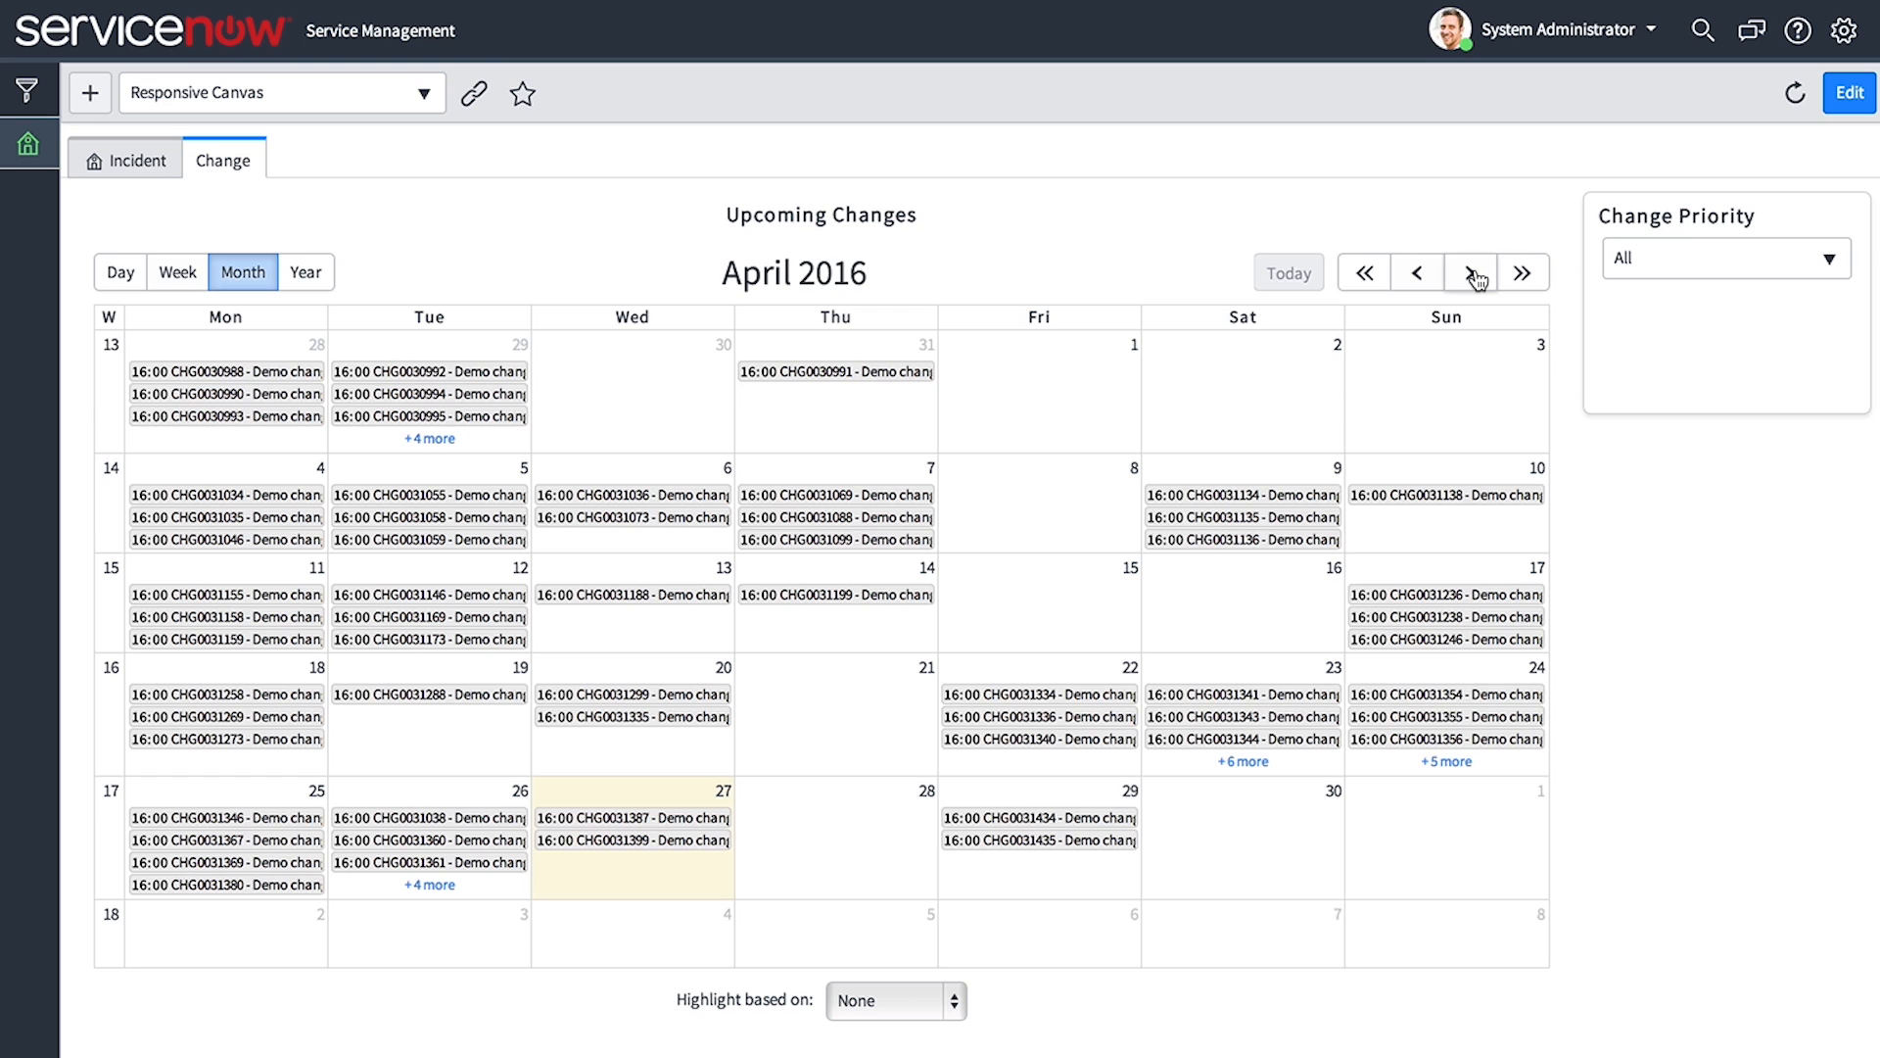
pyautogui.click(1469, 272)
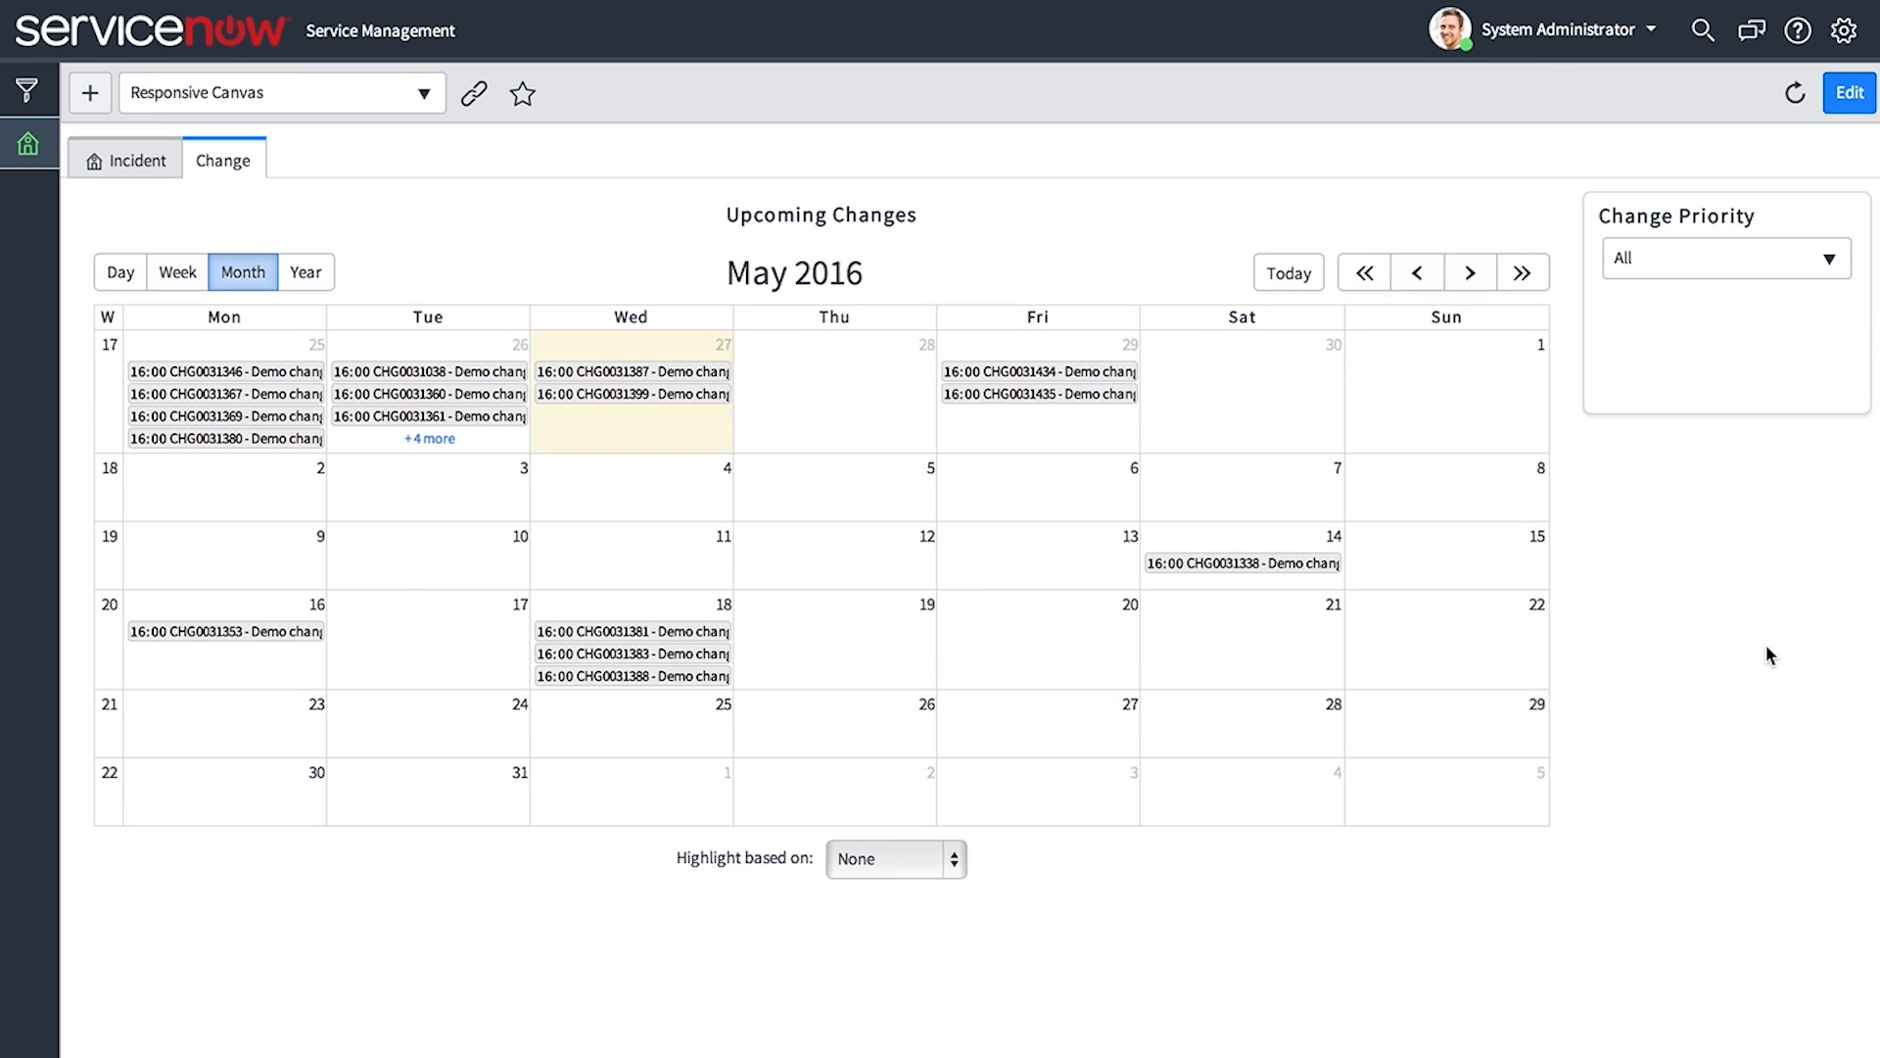
pyautogui.click(1725, 257)
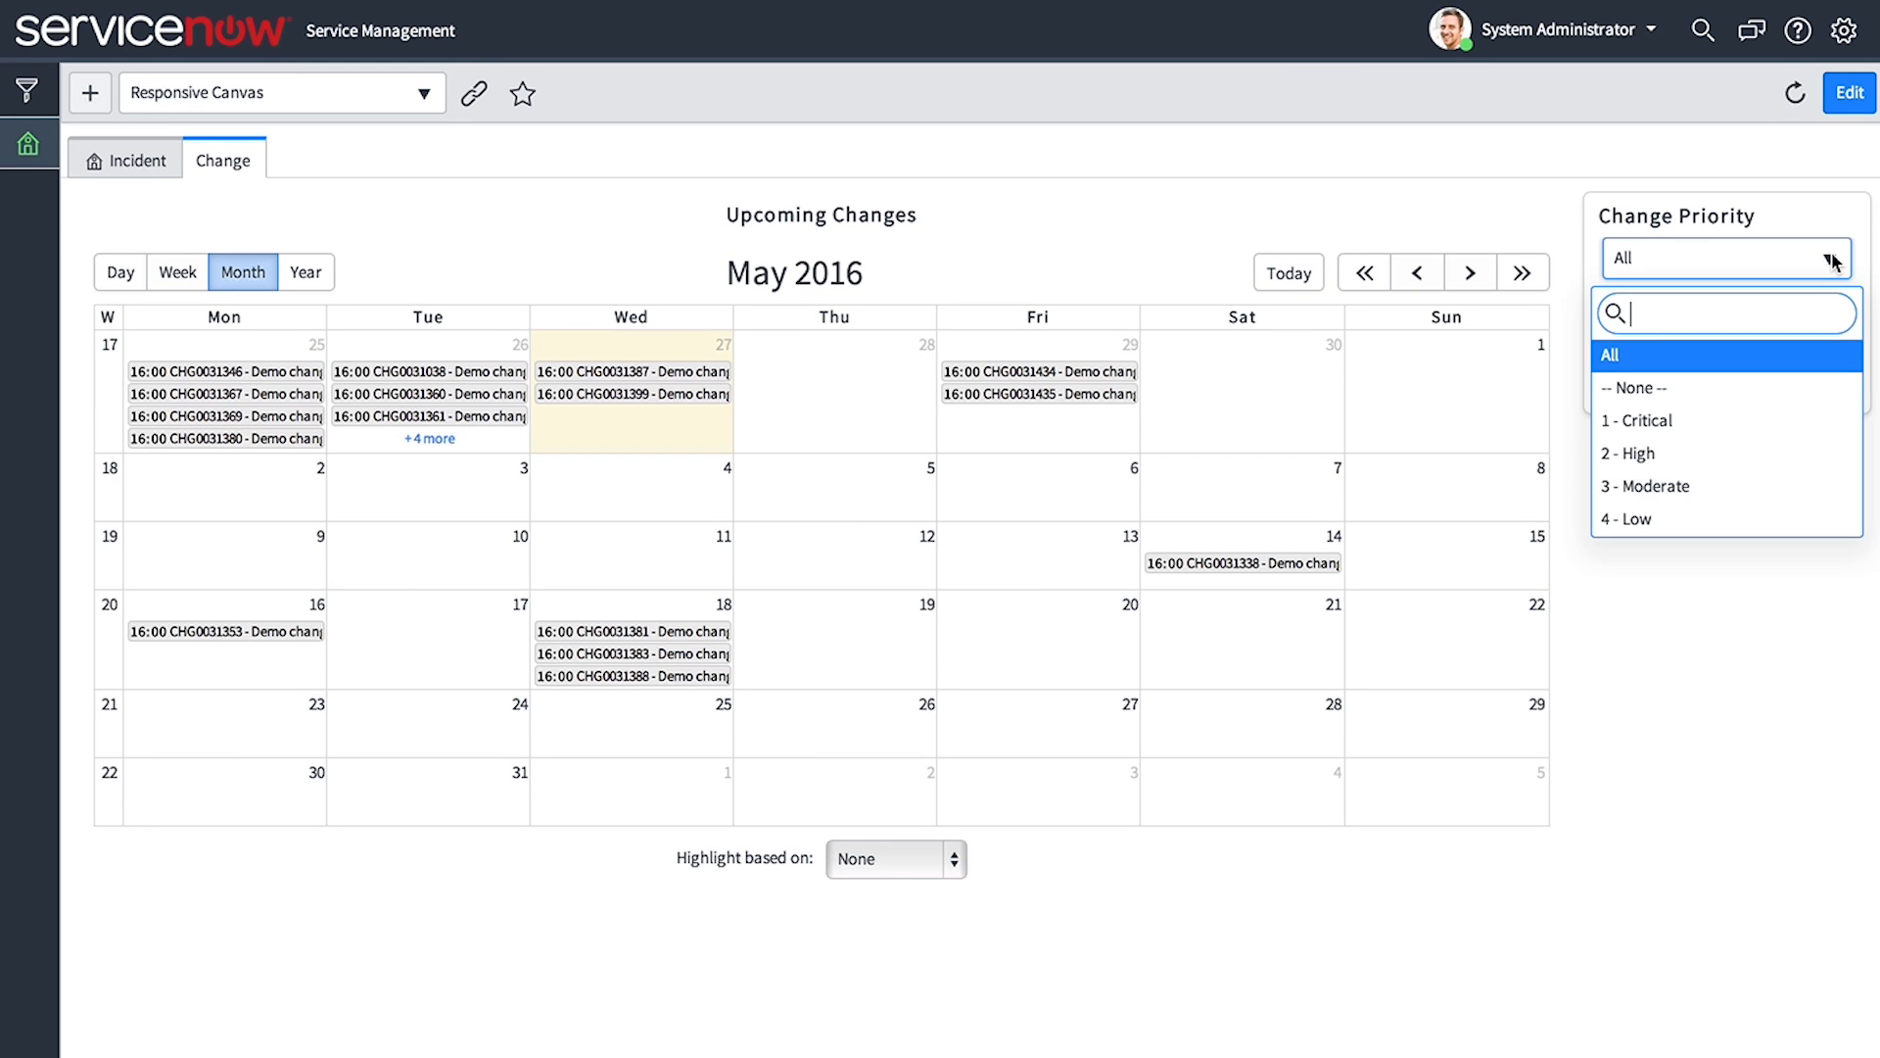
pyautogui.moveTo(1702, 453)
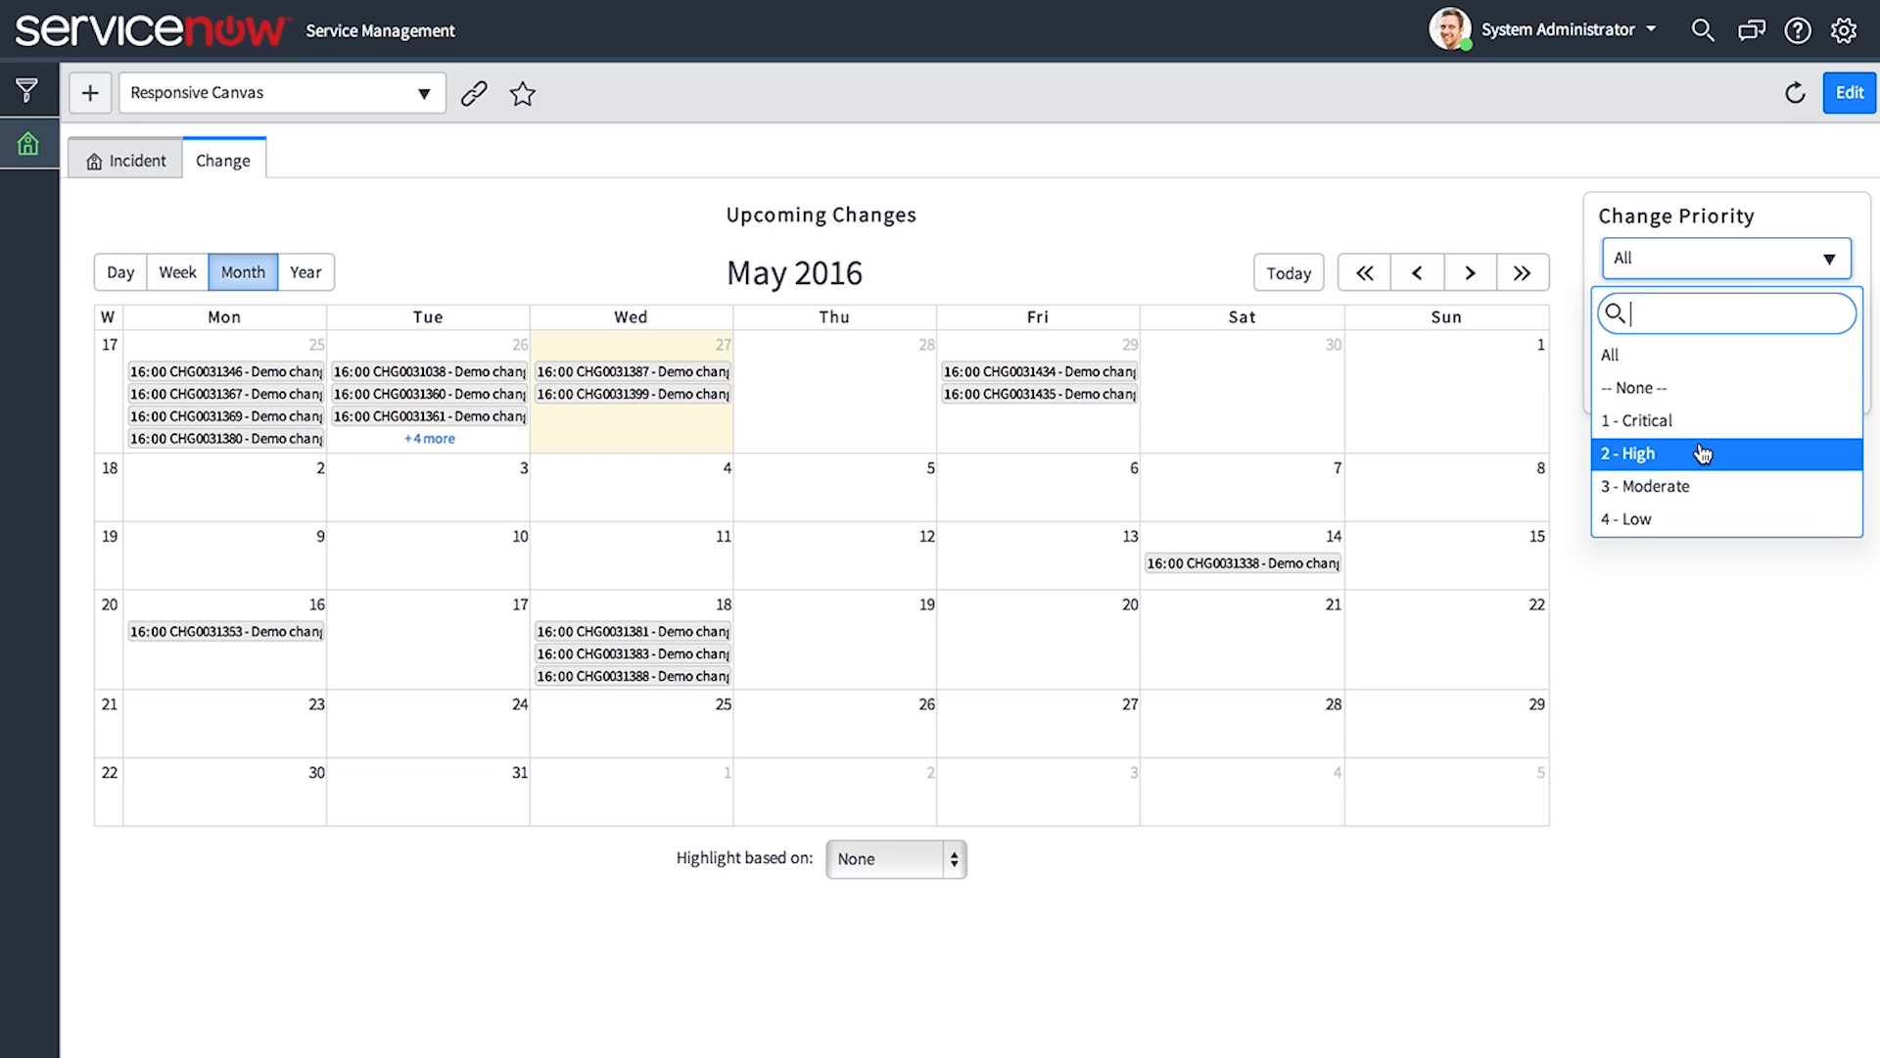
pyautogui.click(1627, 454)
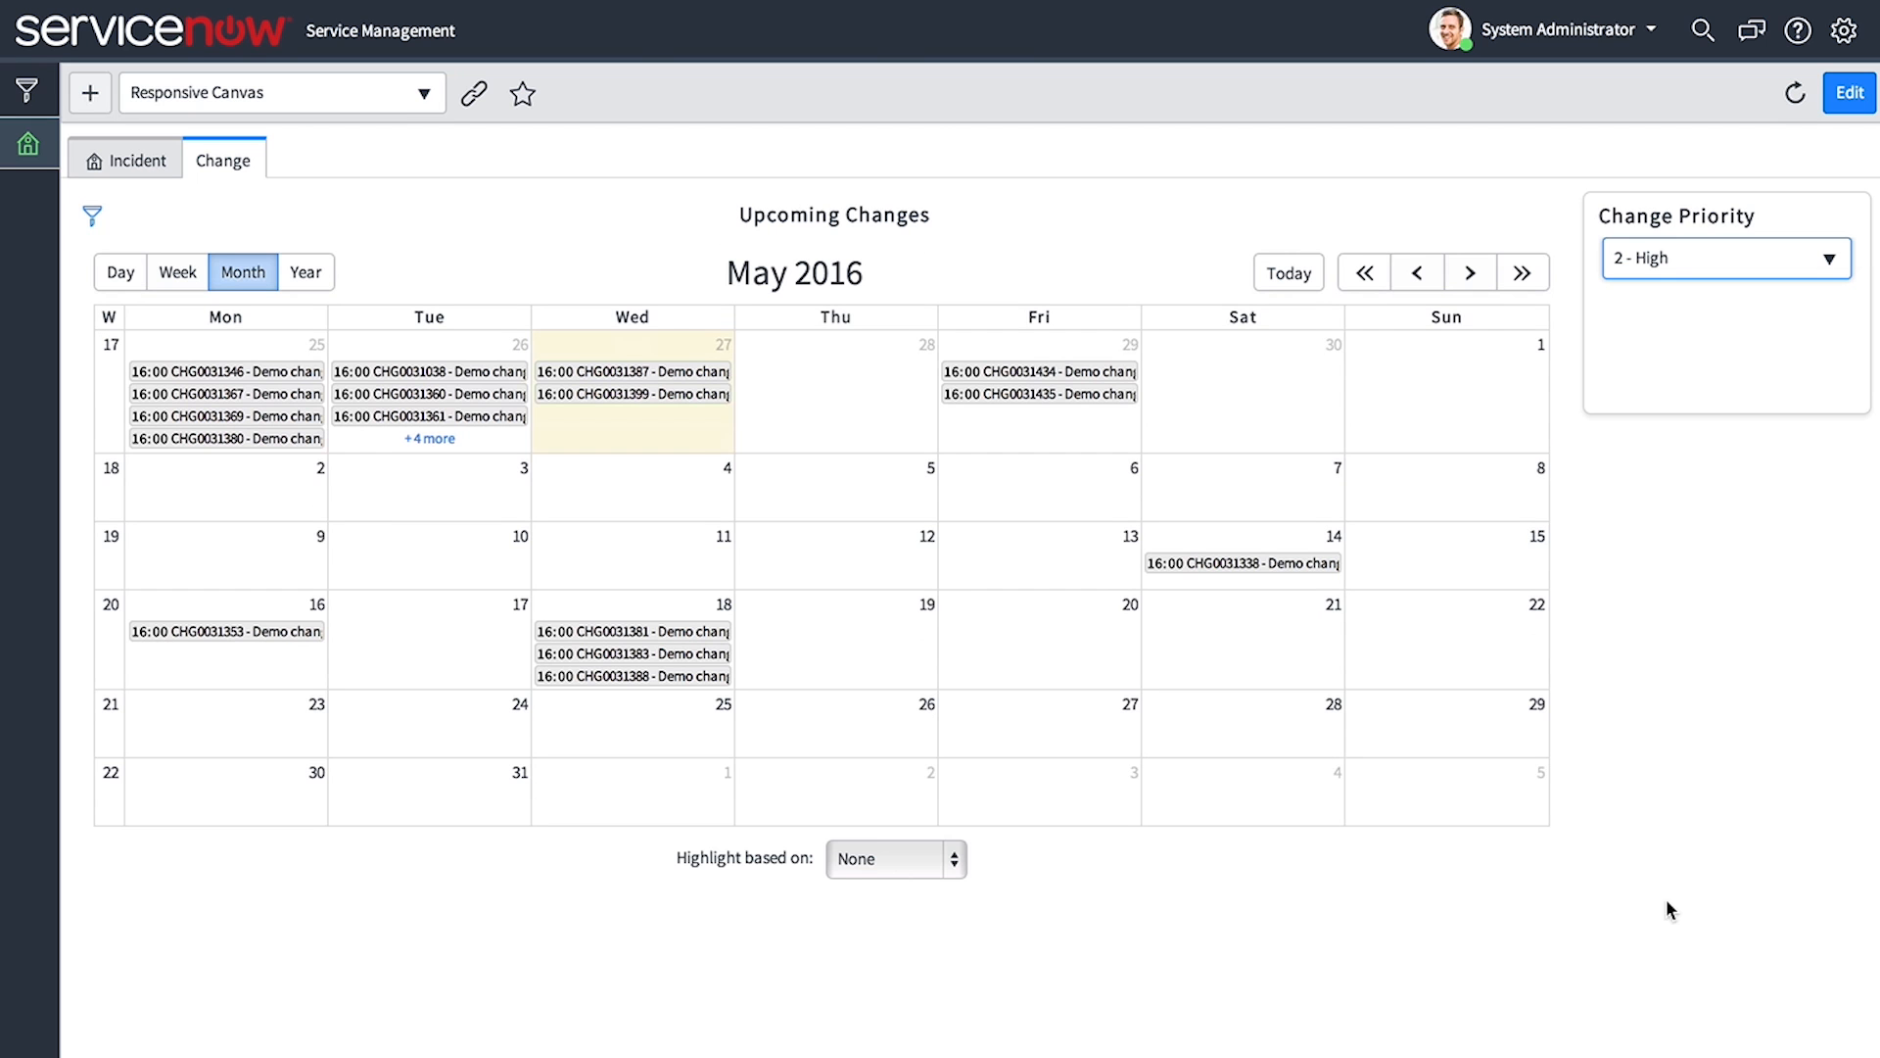
# Set 'Highlight based on' below the calendar to Approval
pyautogui.click(892, 859)
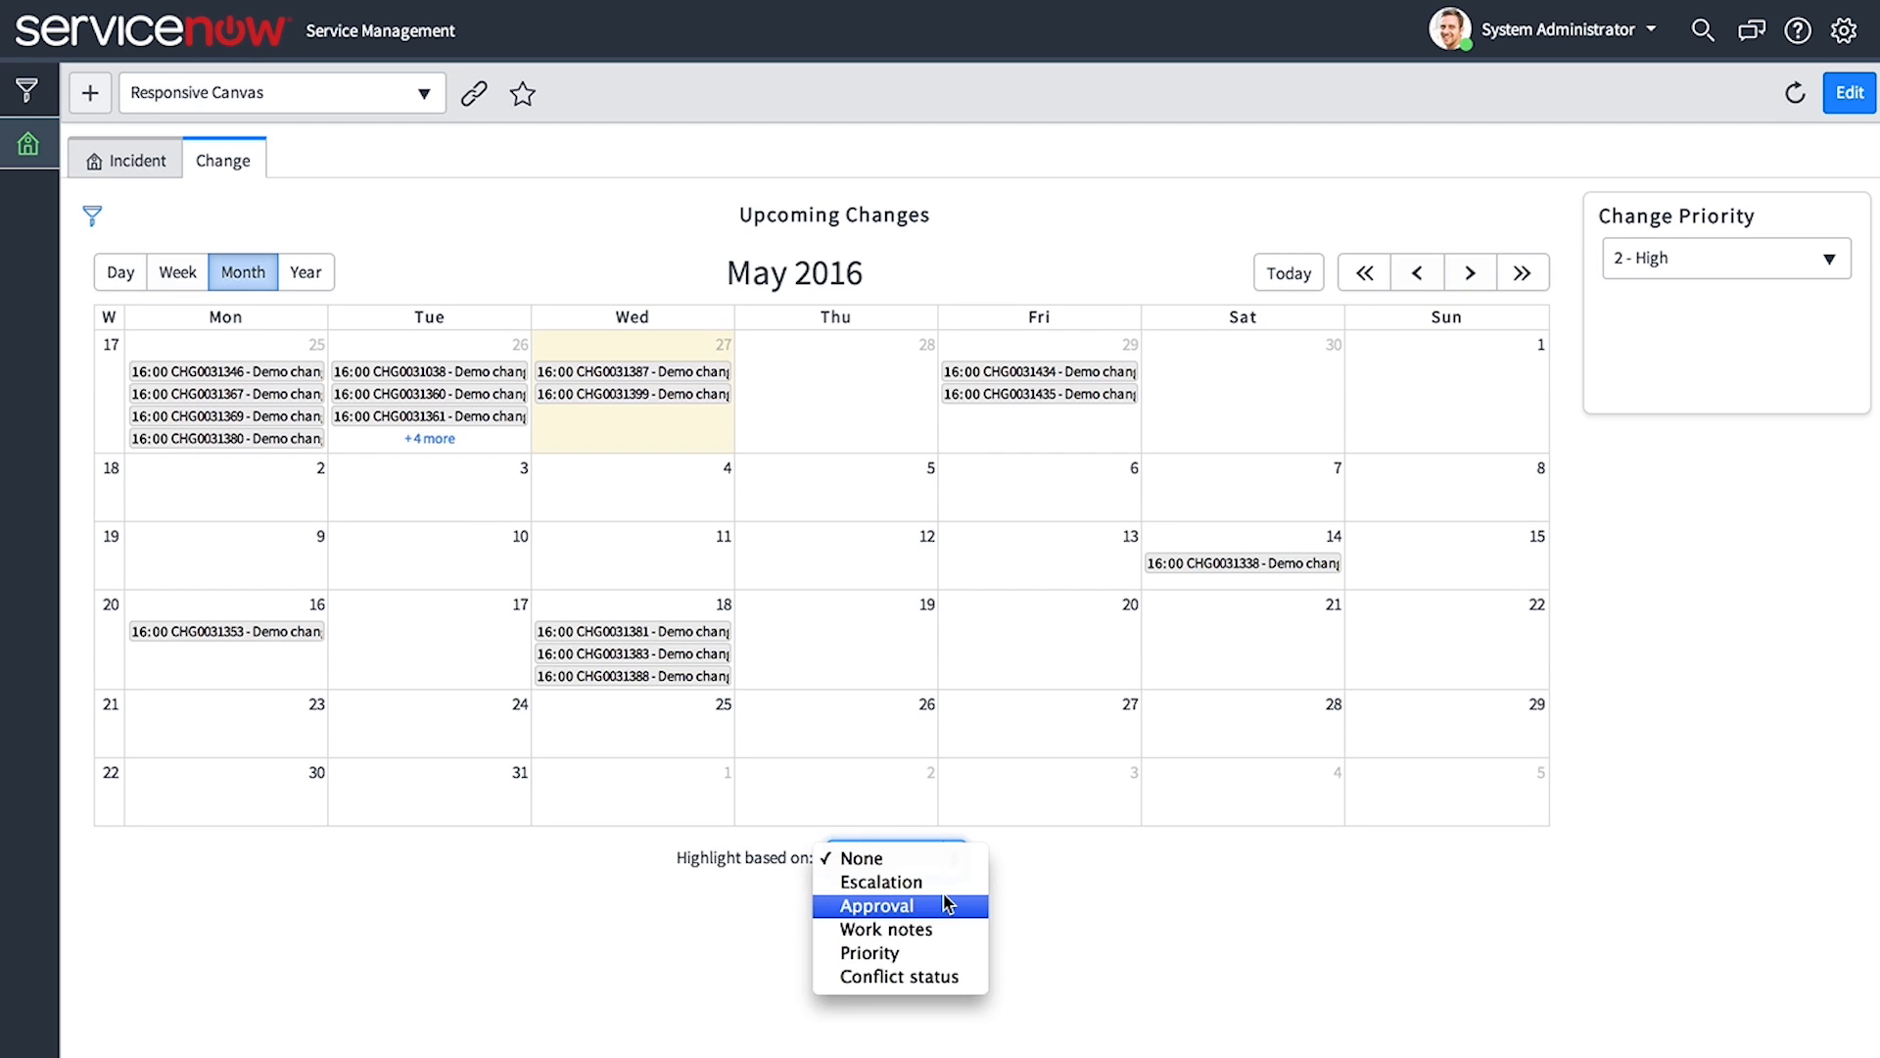
pyautogui.click(875, 905)
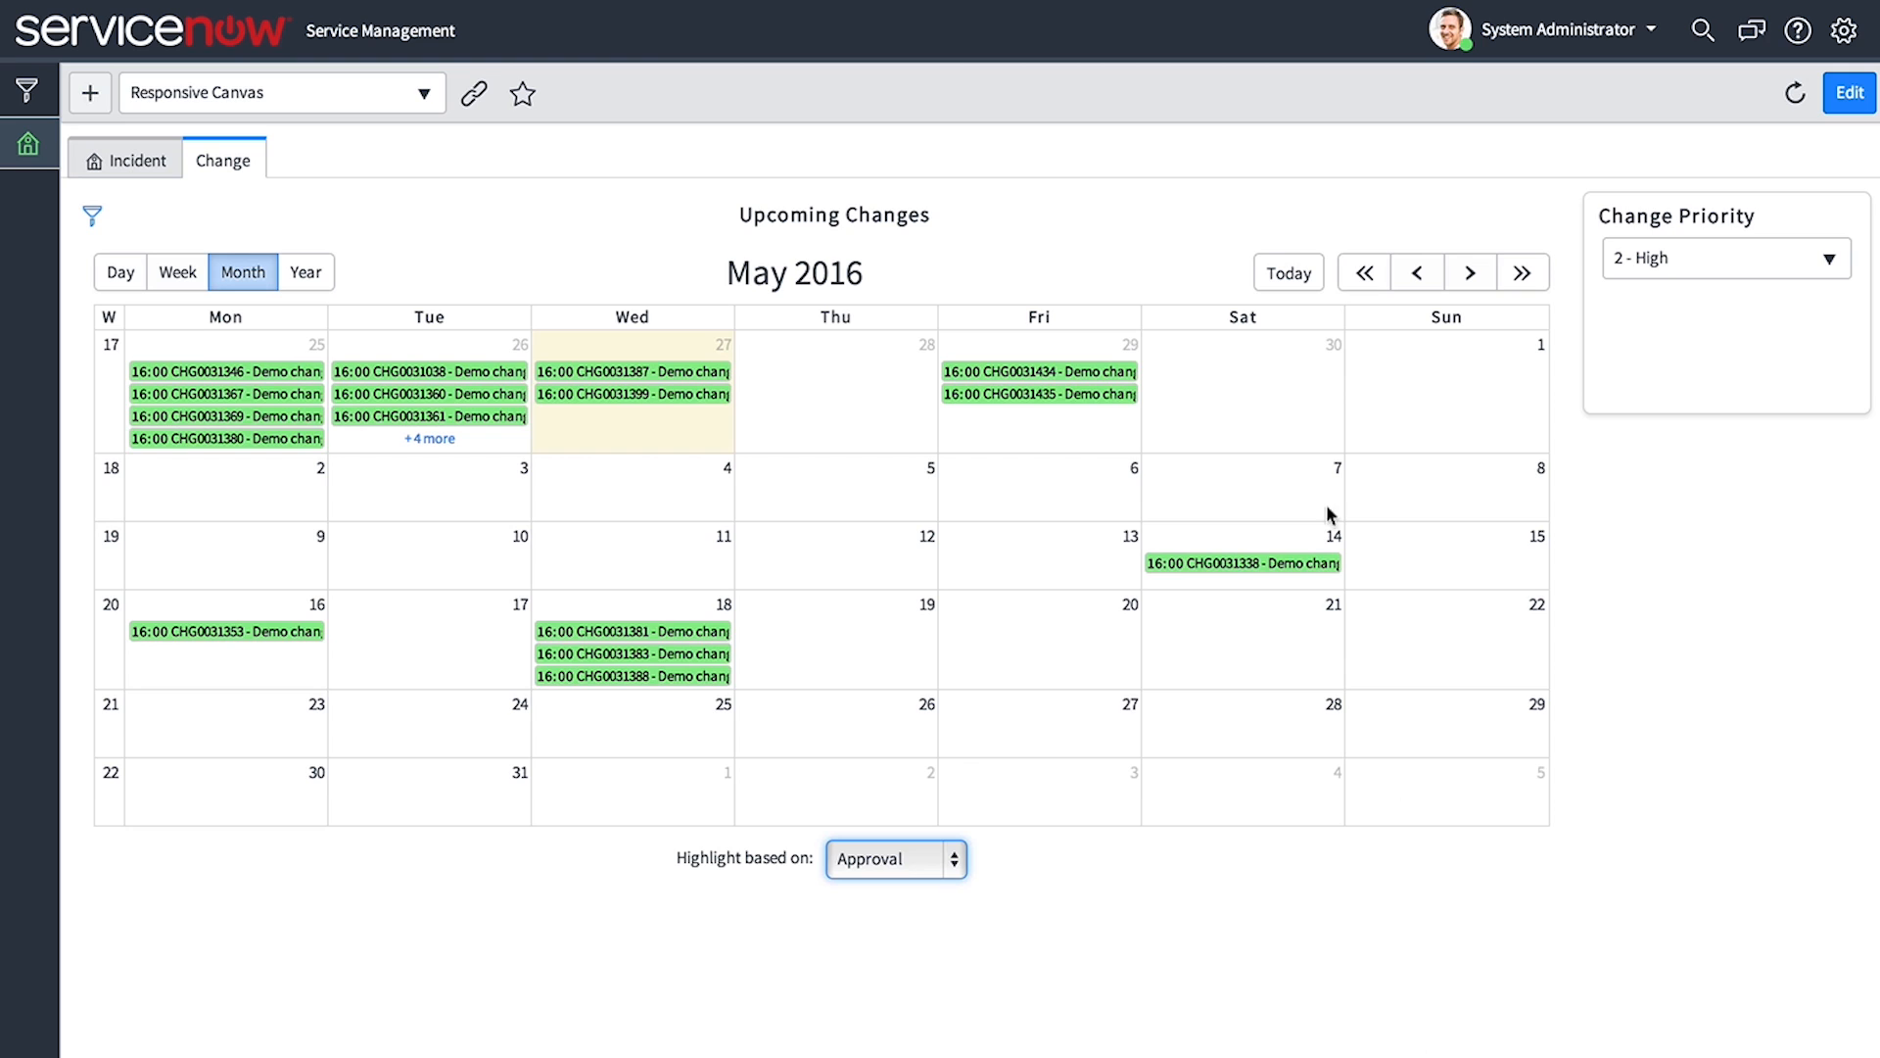
pyautogui.moveTo(845, 609)
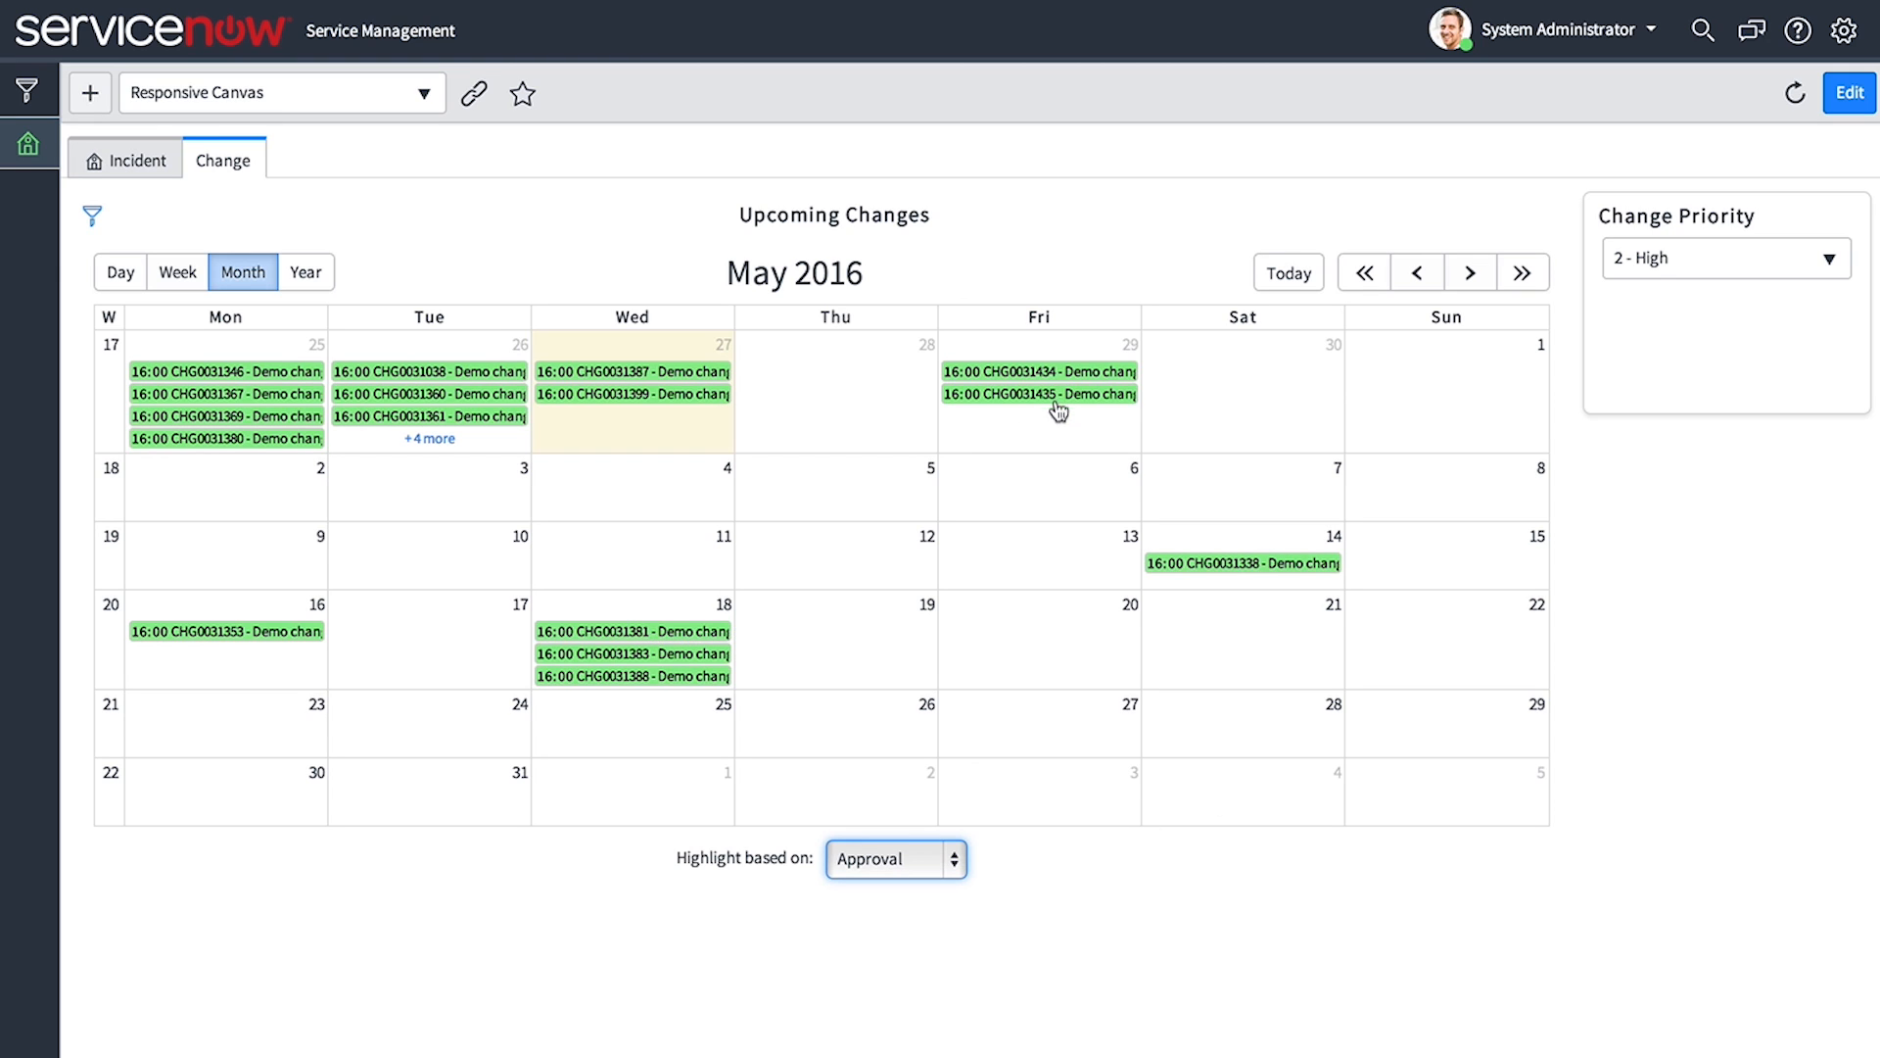
pyautogui.moveTo(1175, 925)
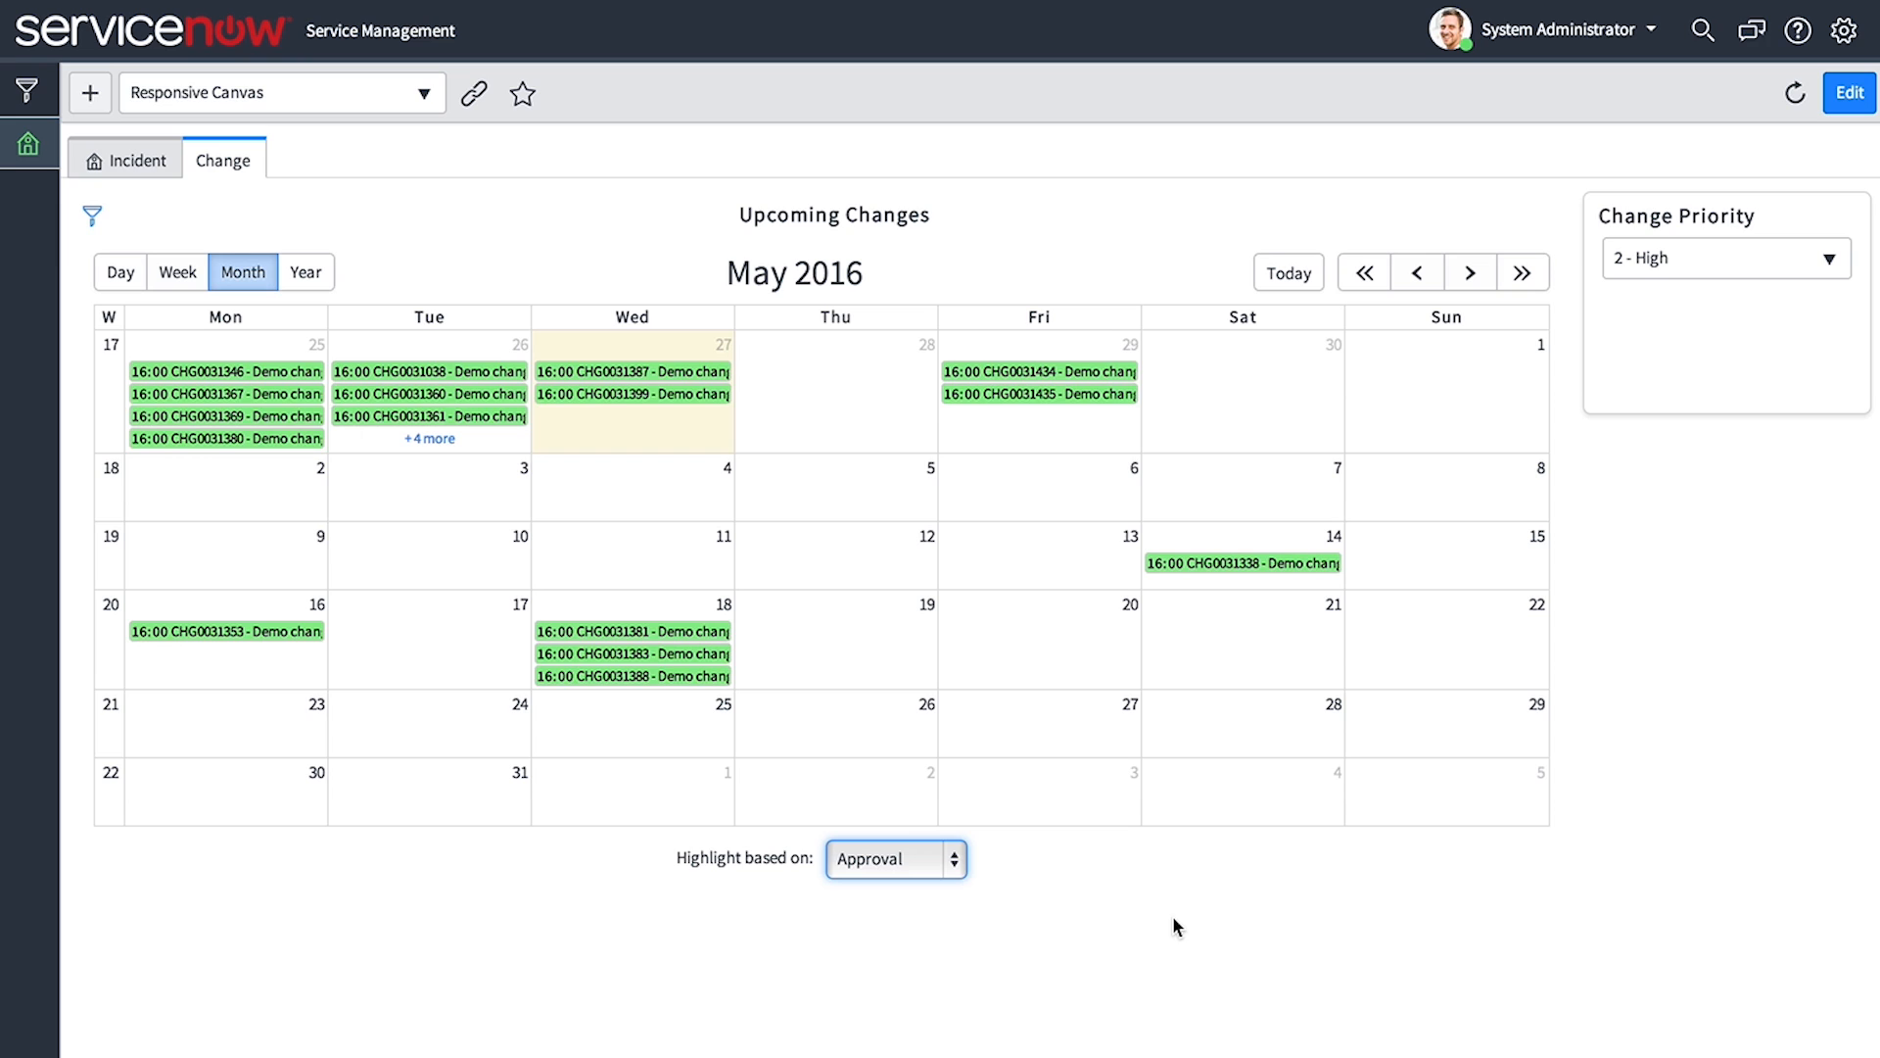
pyautogui.moveTo(1505, 942)
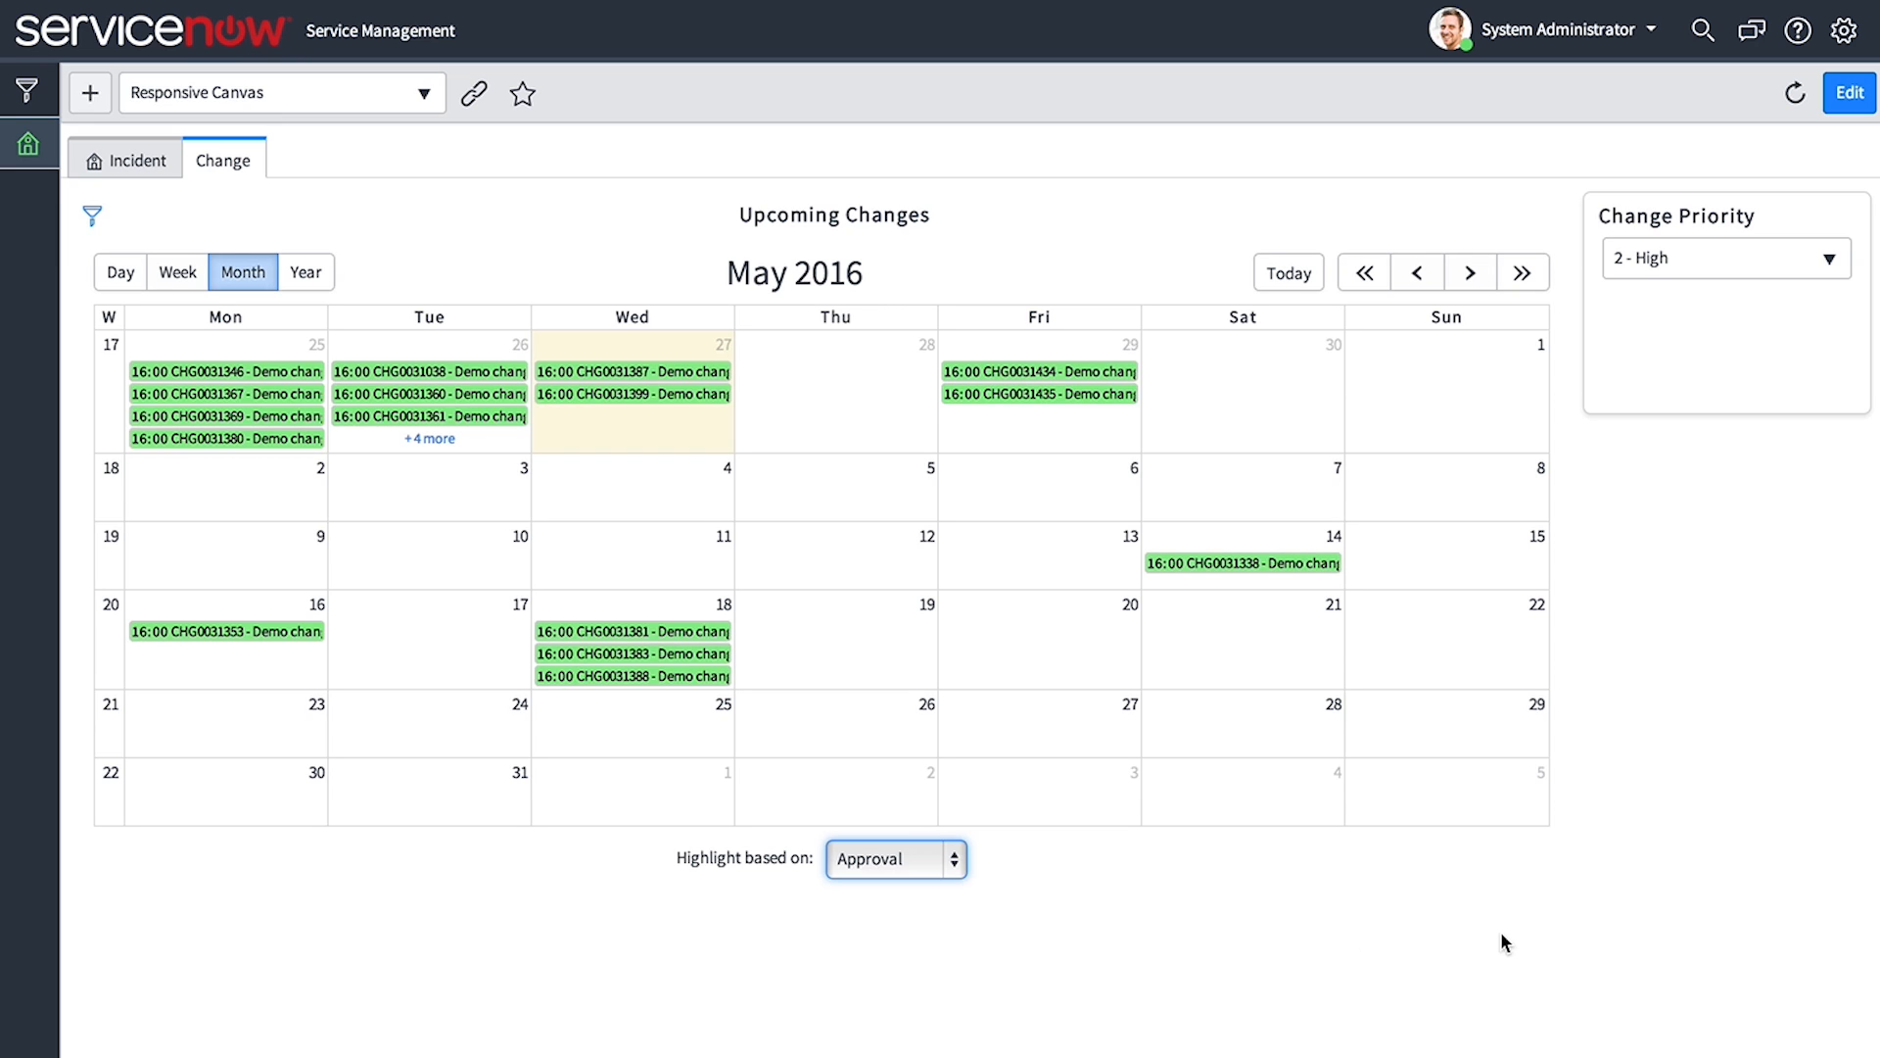